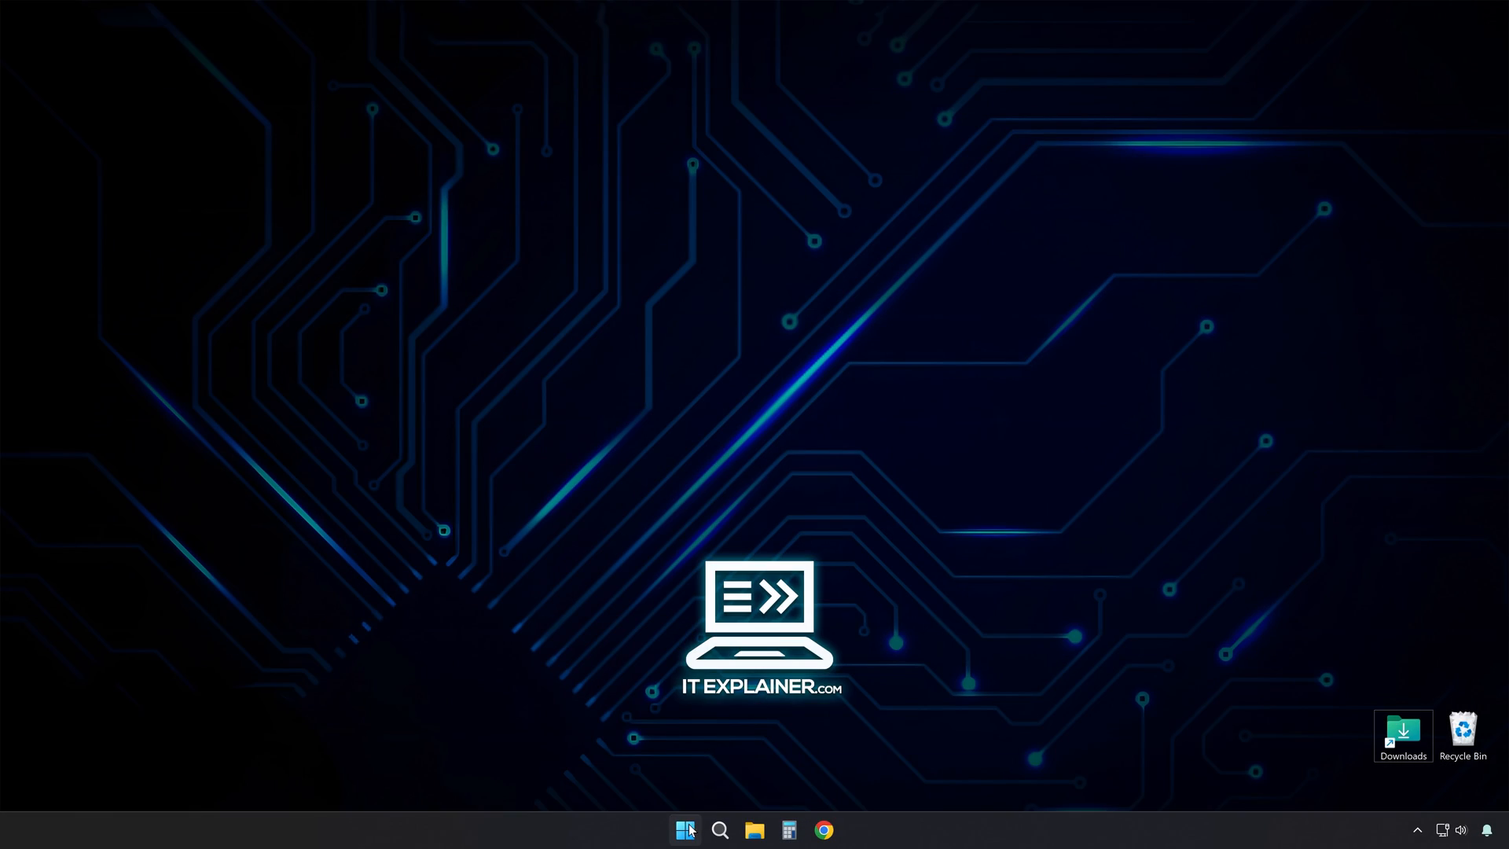
Step: Reach the Graphics settings through Settings > Gaming > Game Mode
right_click(685, 830)
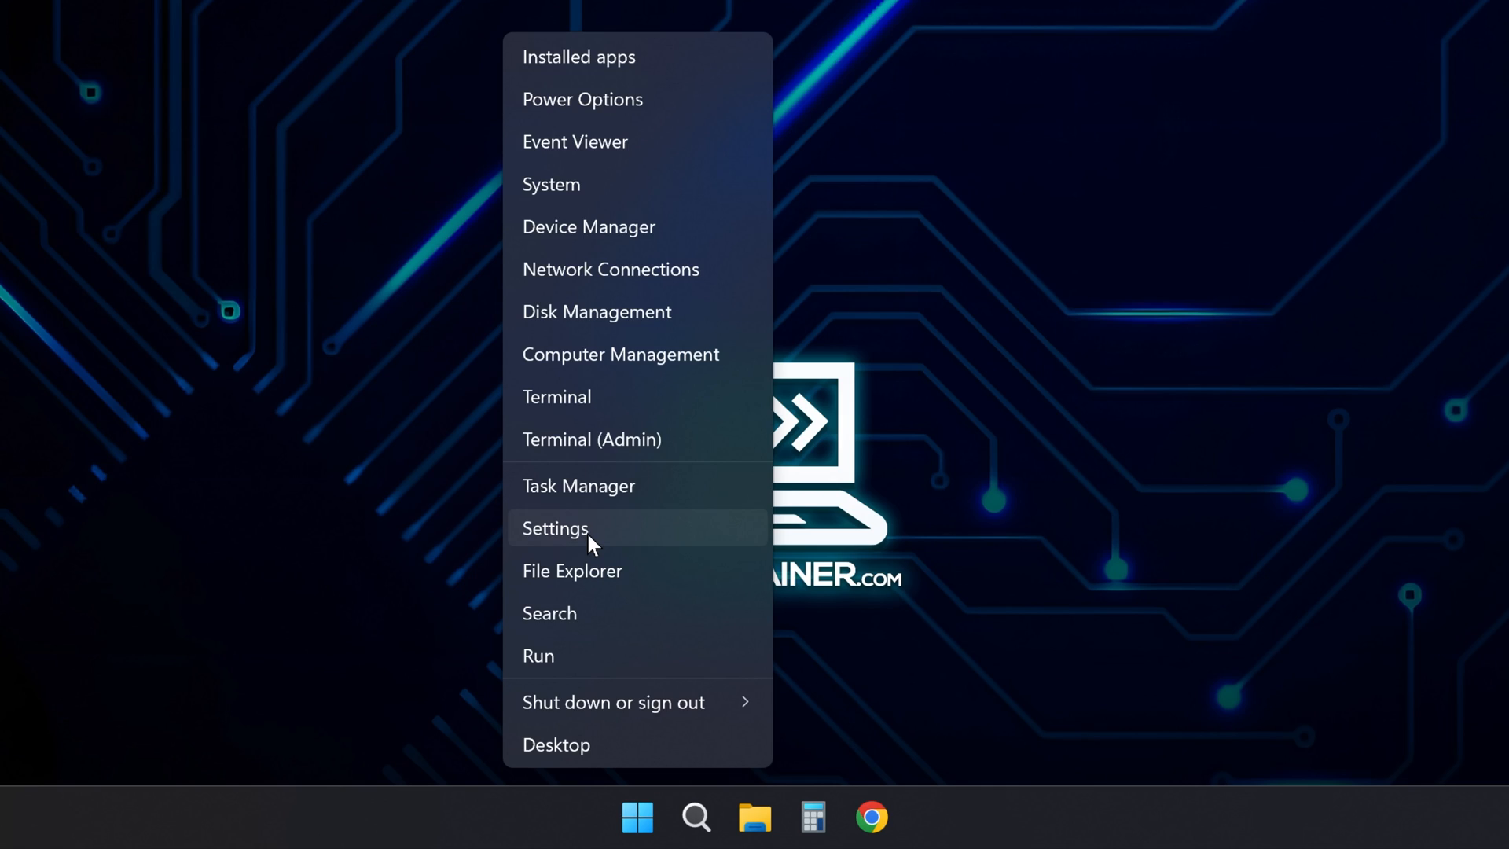
click(554, 528)
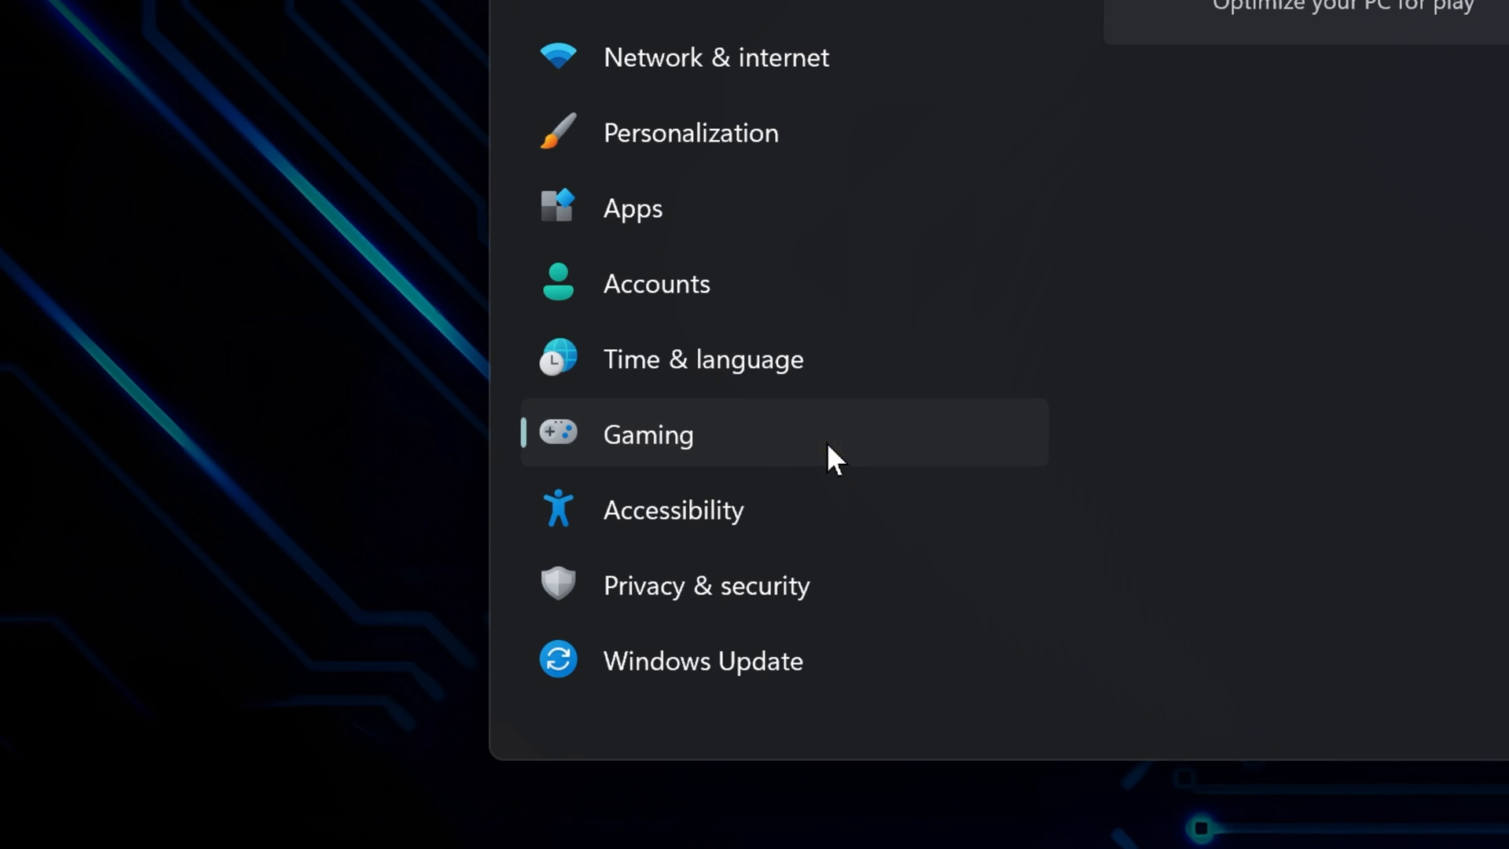
click(647, 434)
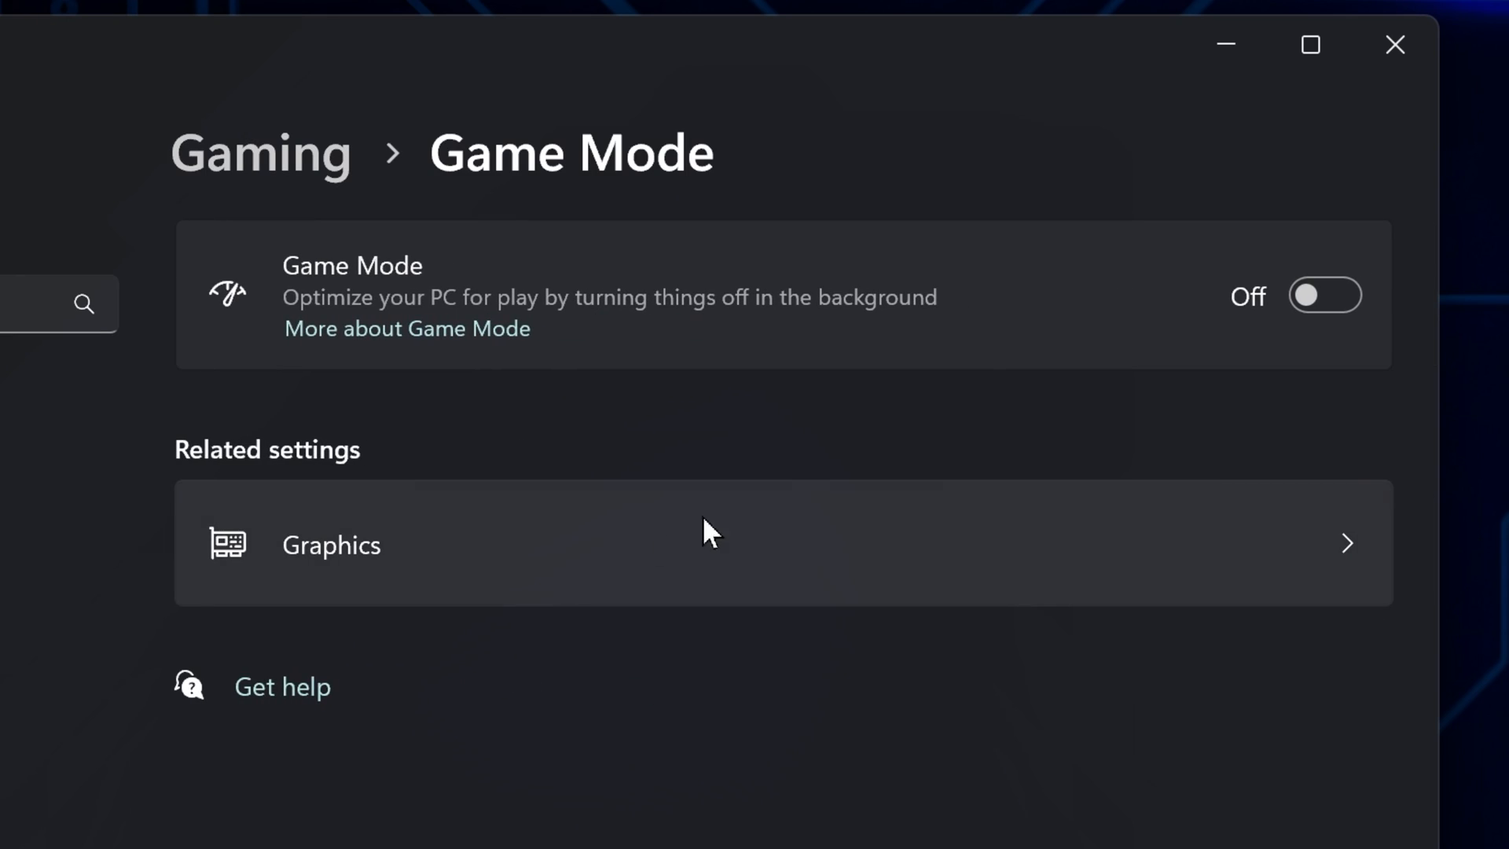
click(1323, 294)
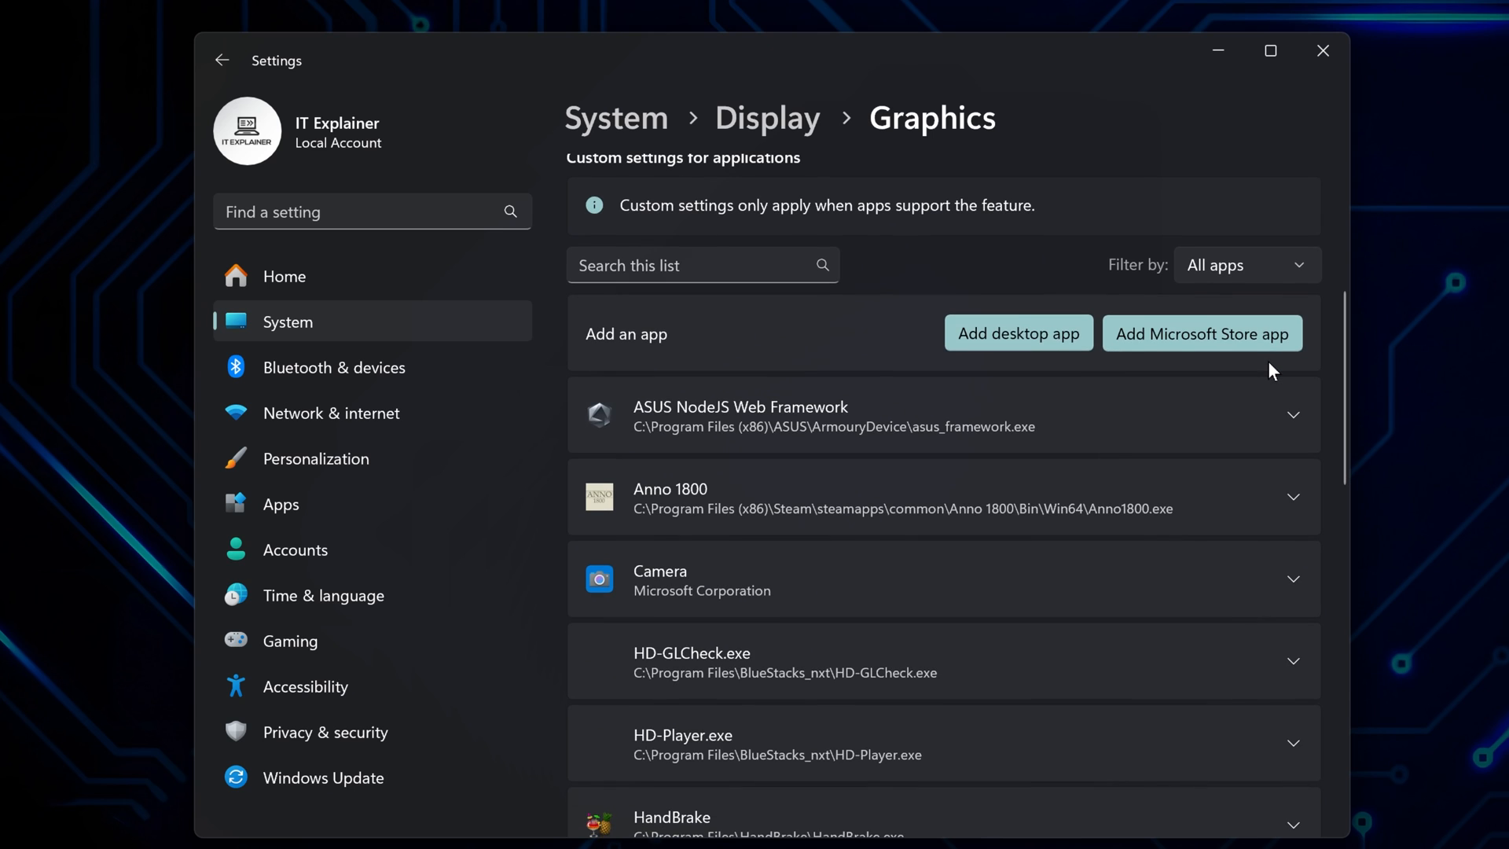
Step: Expand Anno 1800 and bring up its GPU preference choices
click(1294, 497)
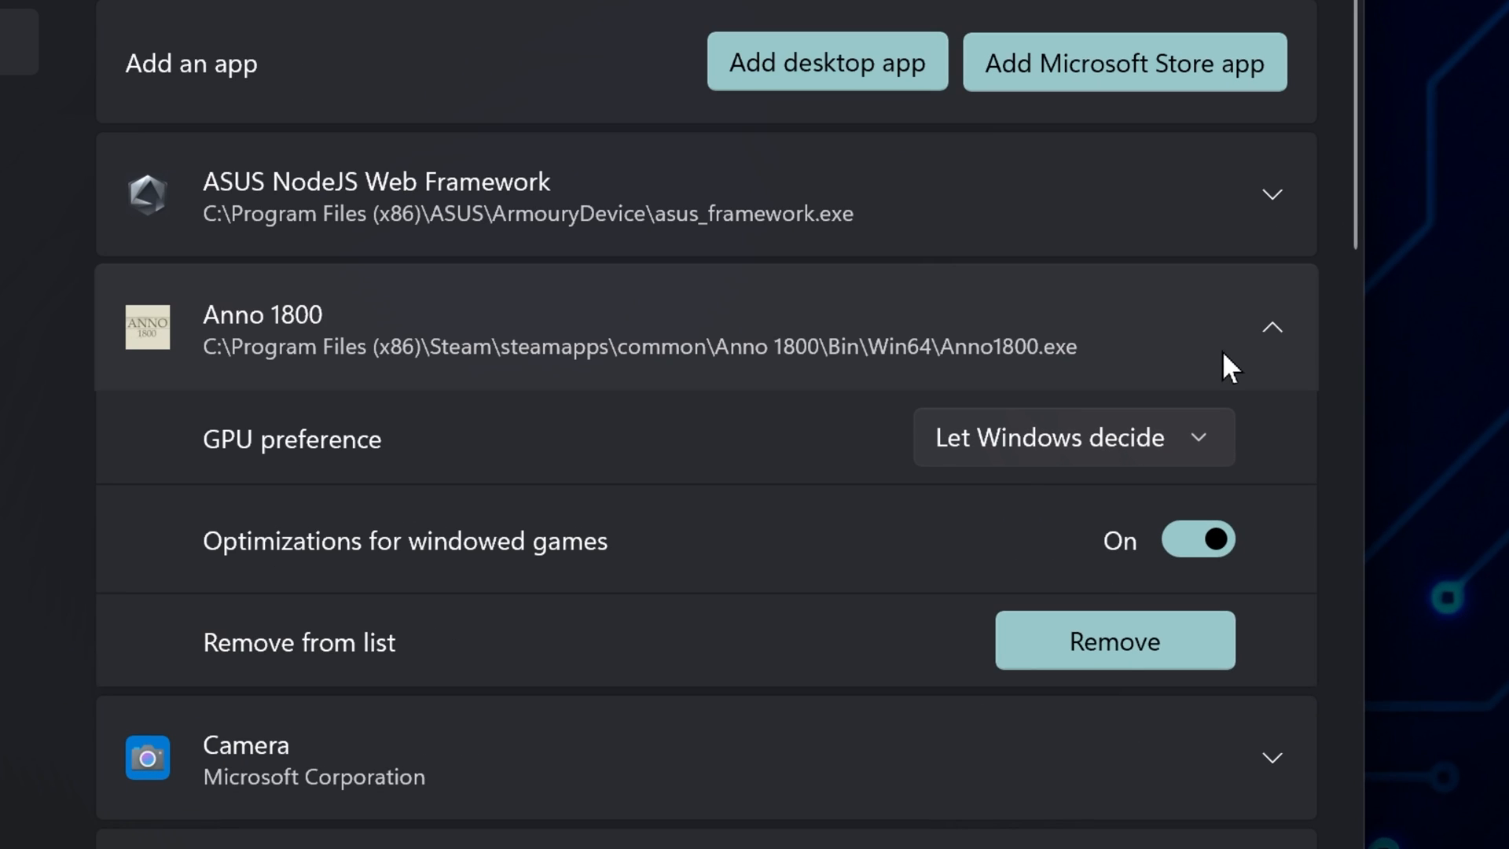
click(1071, 437)
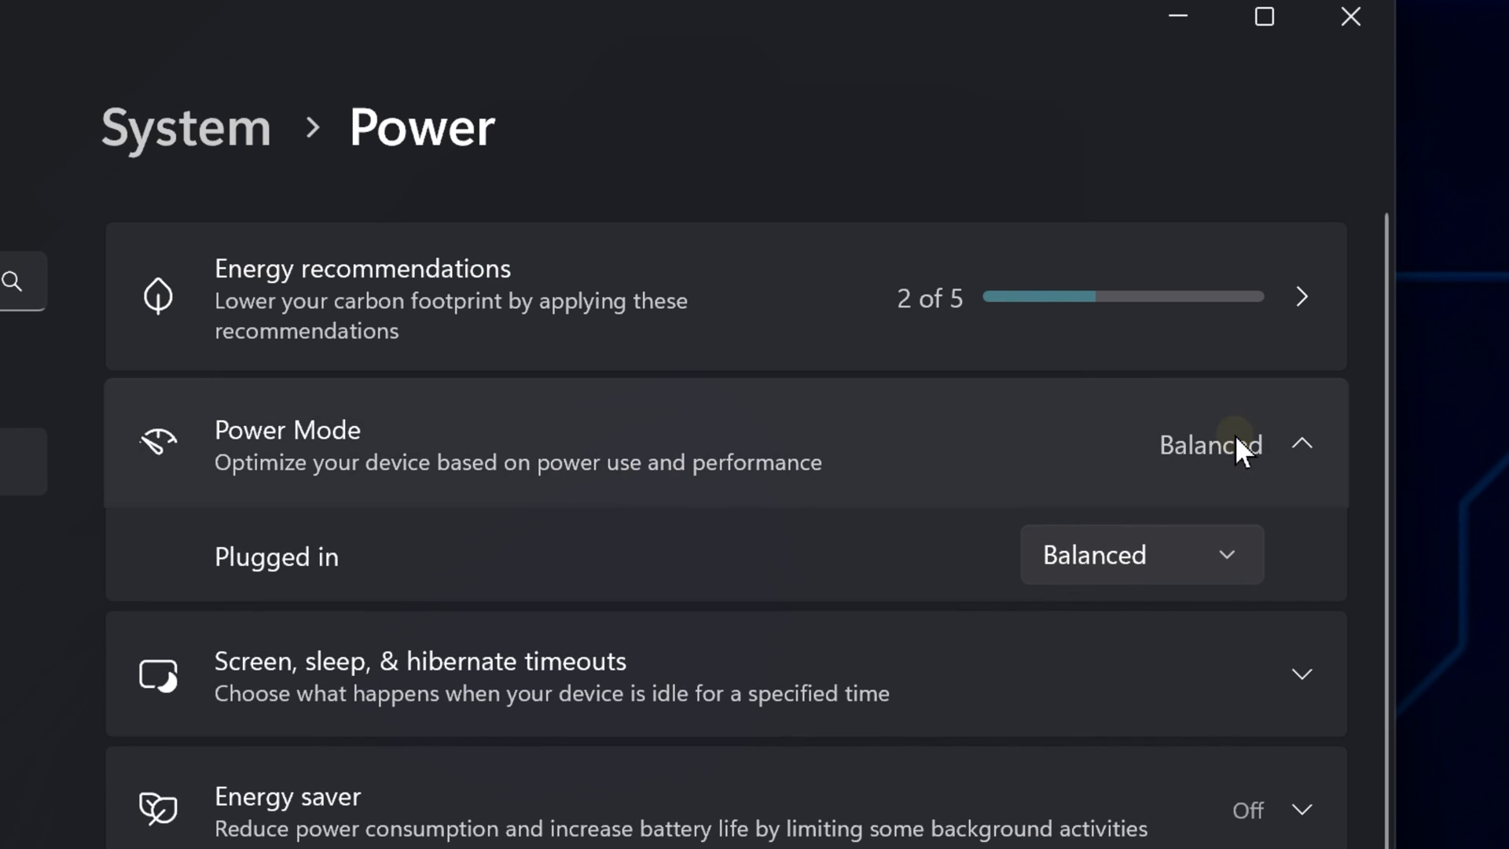
Step: Switch the plugged-in power mode from Balanced to Best Performance
click(1141, 555)
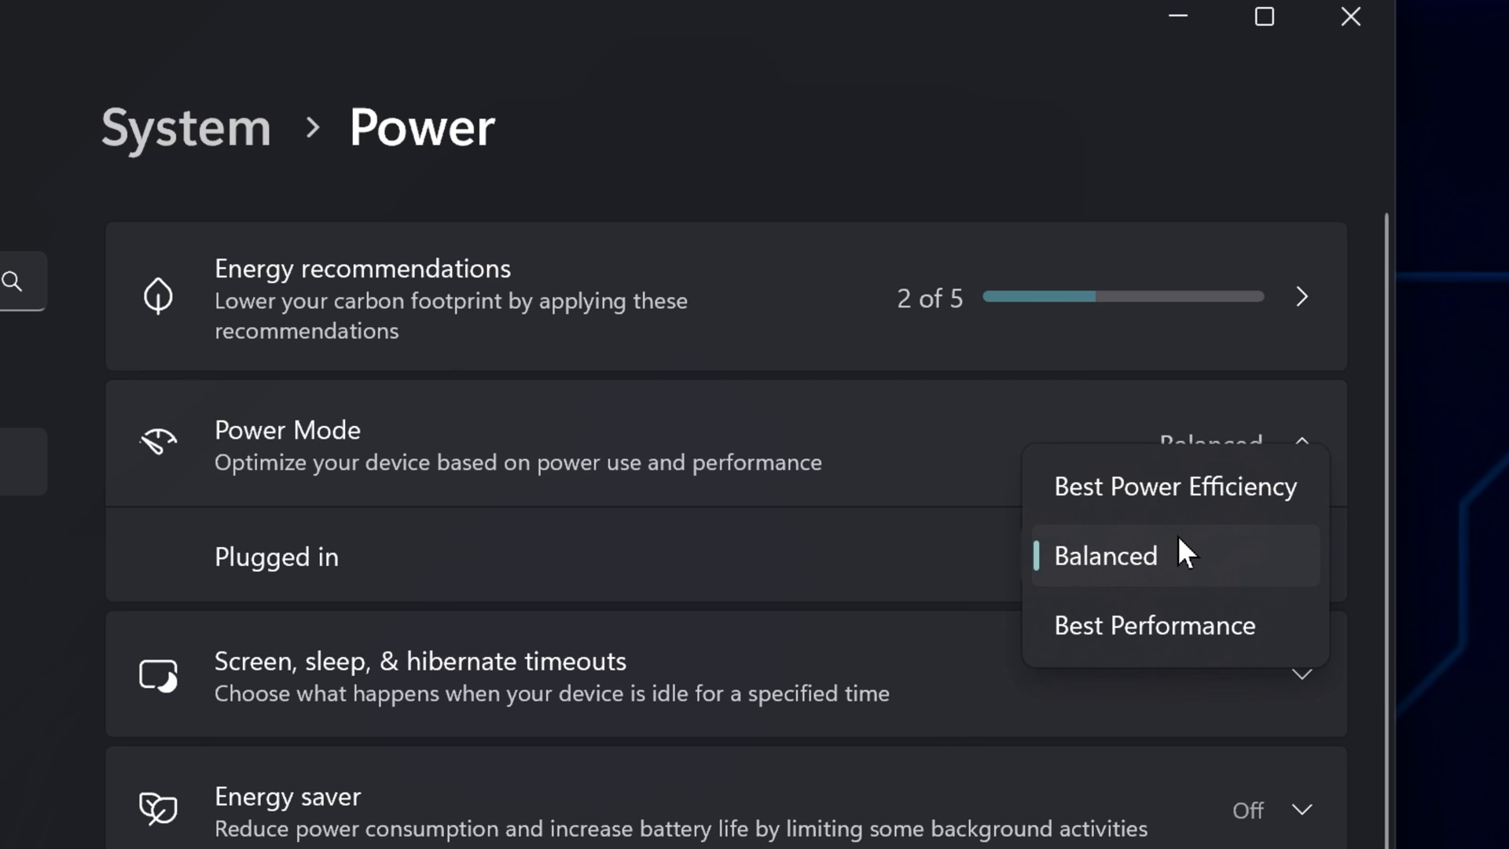
click(1153, 624)
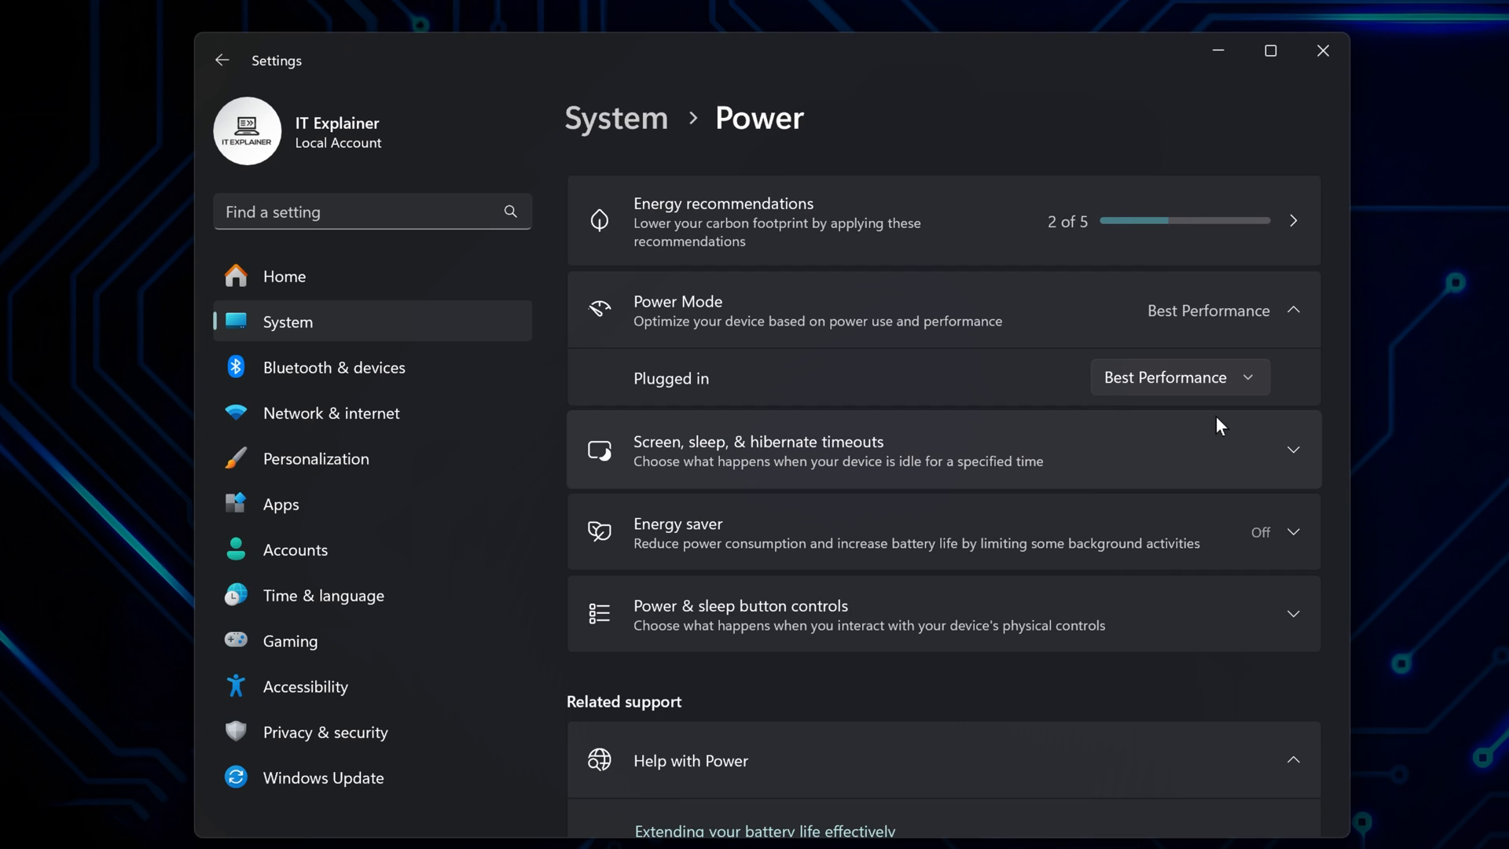
Step: Launch Device Manager and expand the Display adapters category
right_click(636, 817)
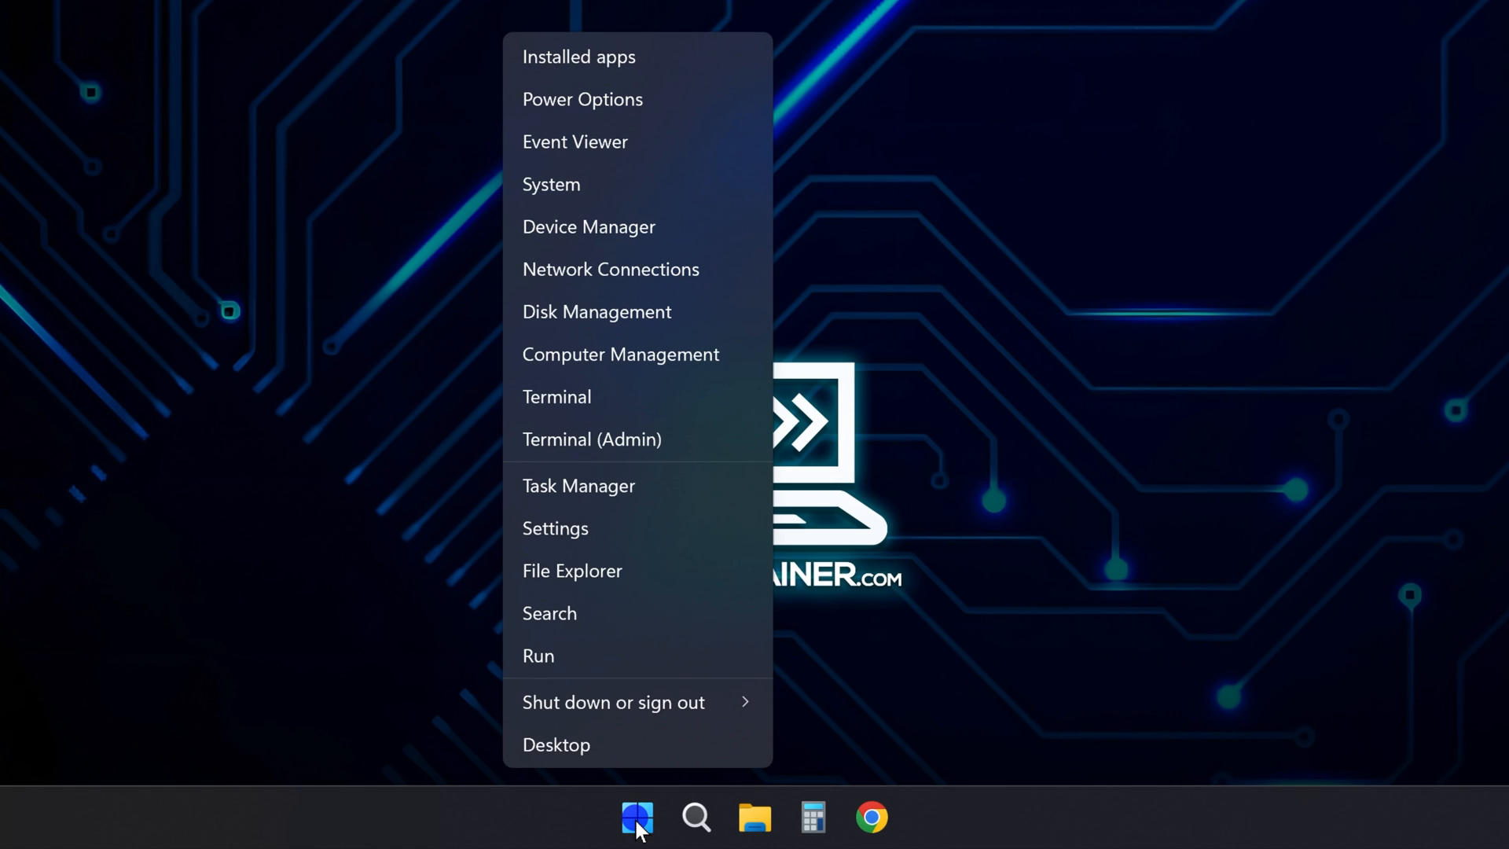
click(588, 227)
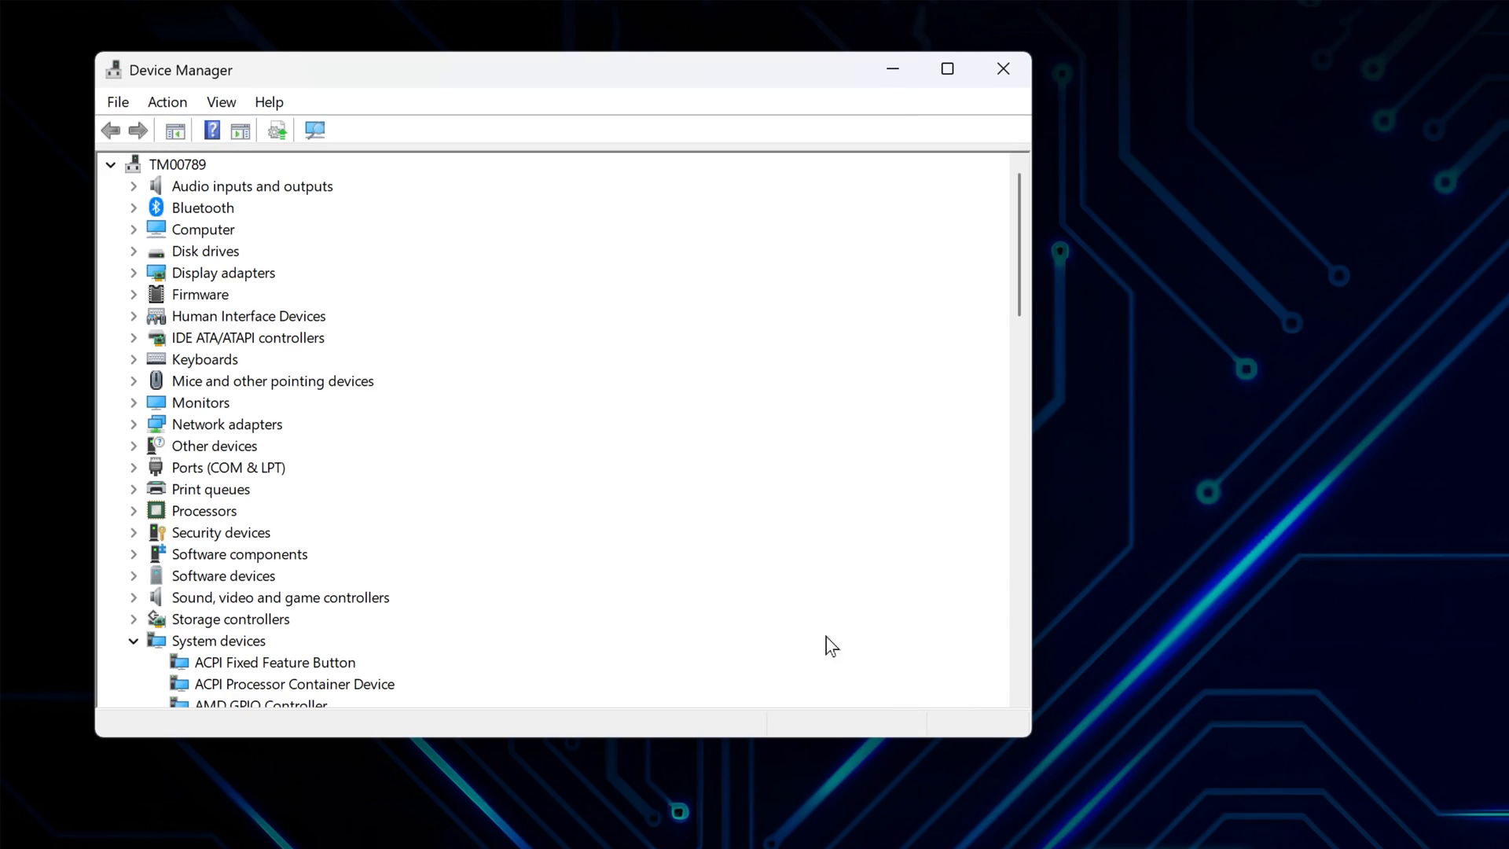
click(132, 272)
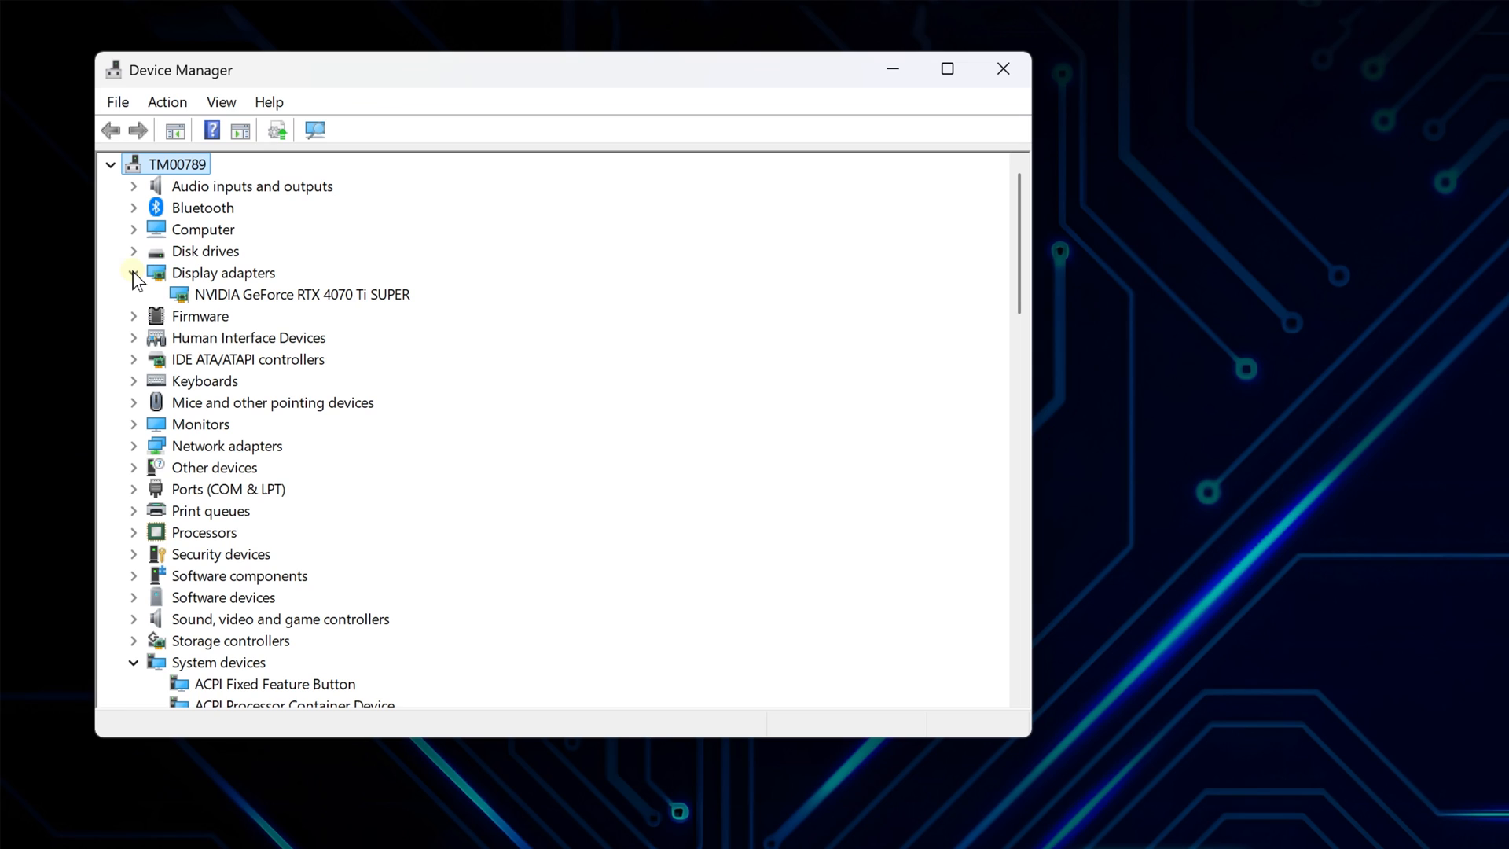
Step: Have Windows search automatically for a newer NVIDIA GeForce RTX 4070 Ti SUPER driver
right_click(300, 293)
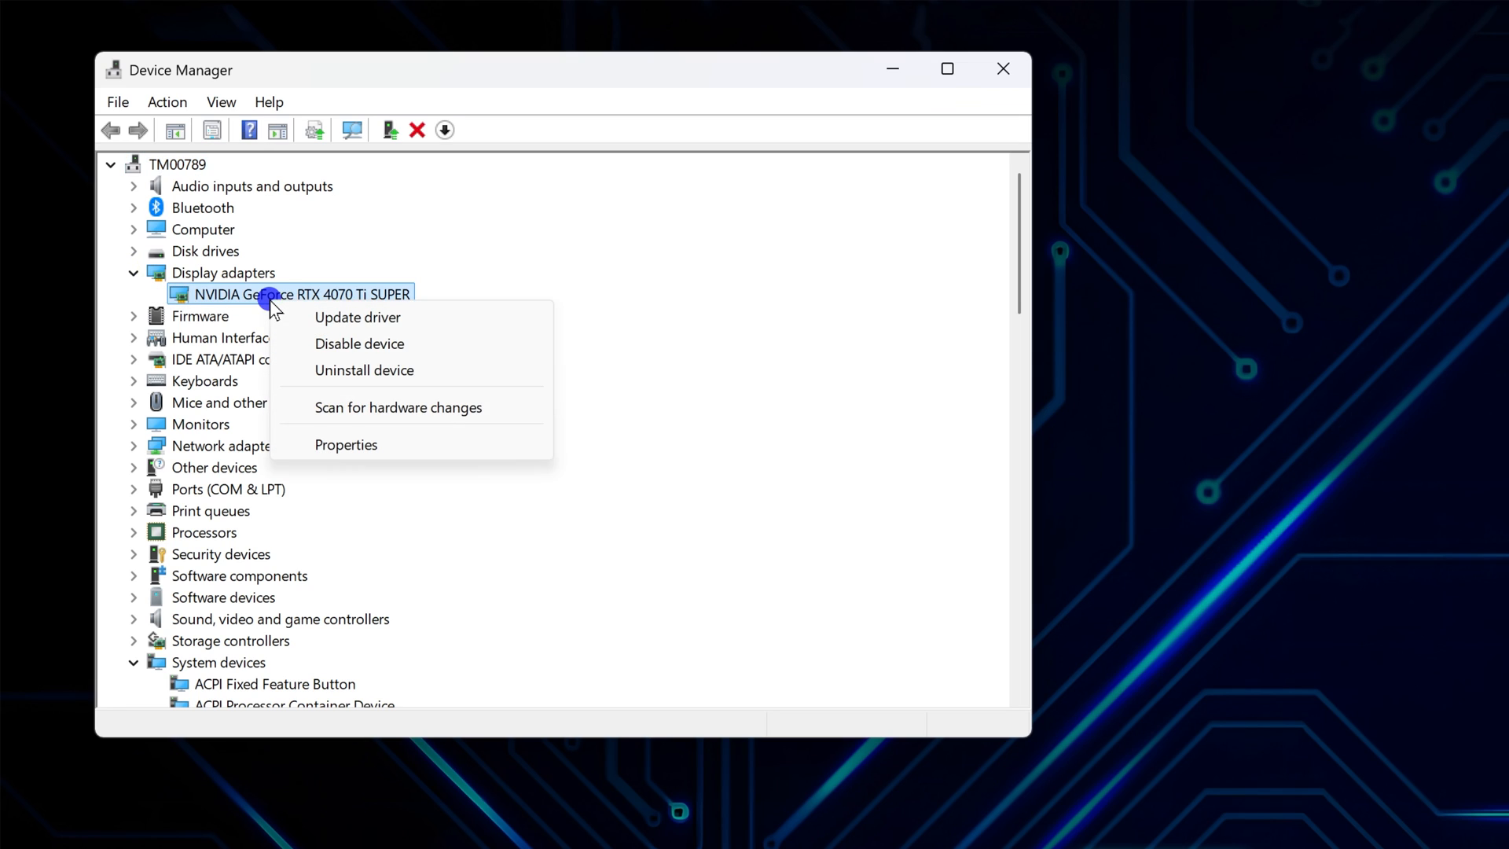
click(356, 315)
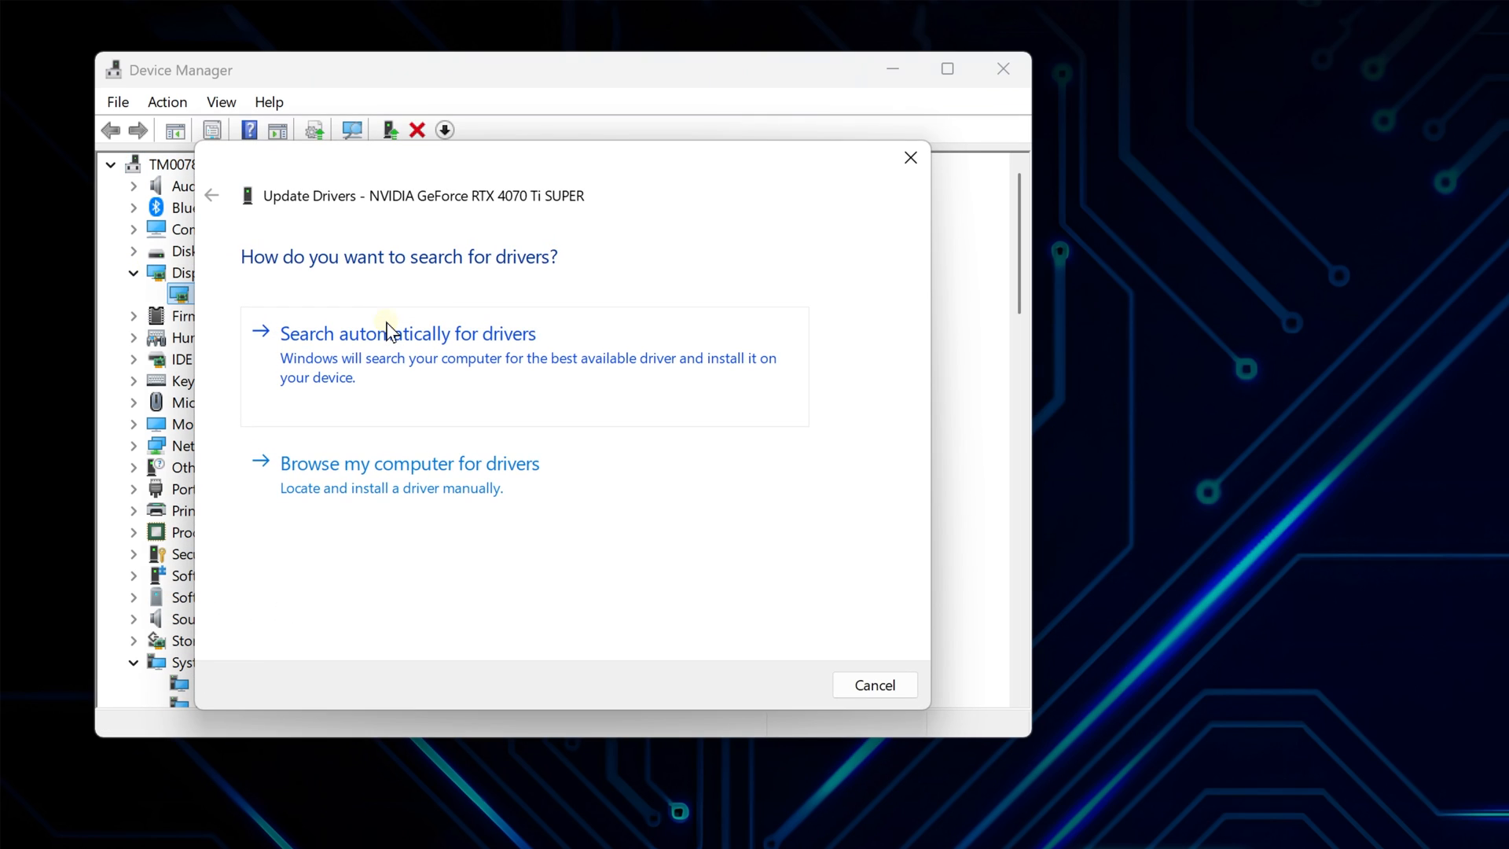
click(407, 333)
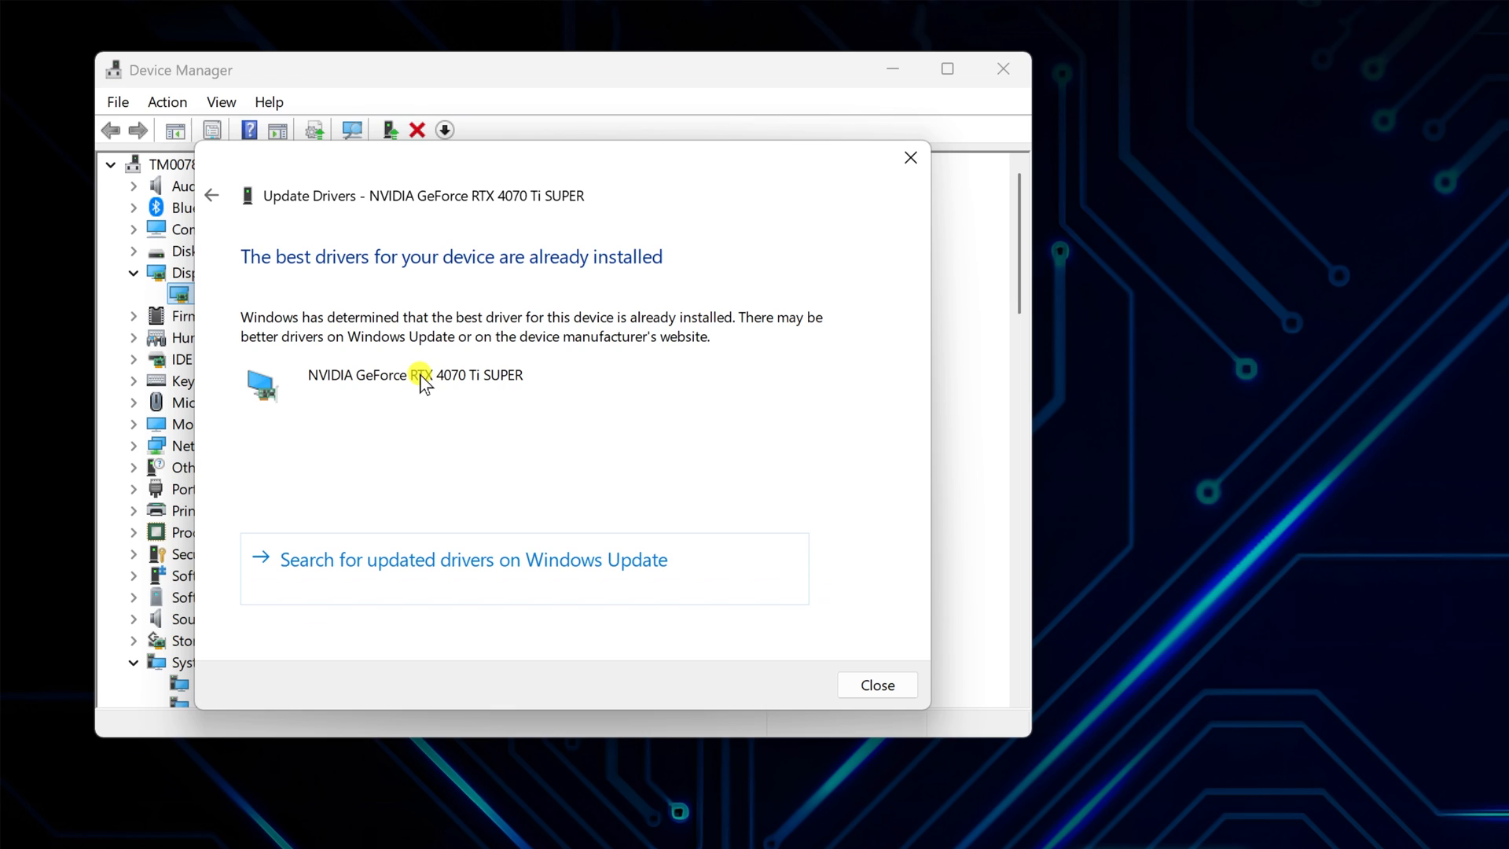
Step: Launch Disk Cleanup via Run with cleanmgr and choose drive C:
right_click(636, 816)
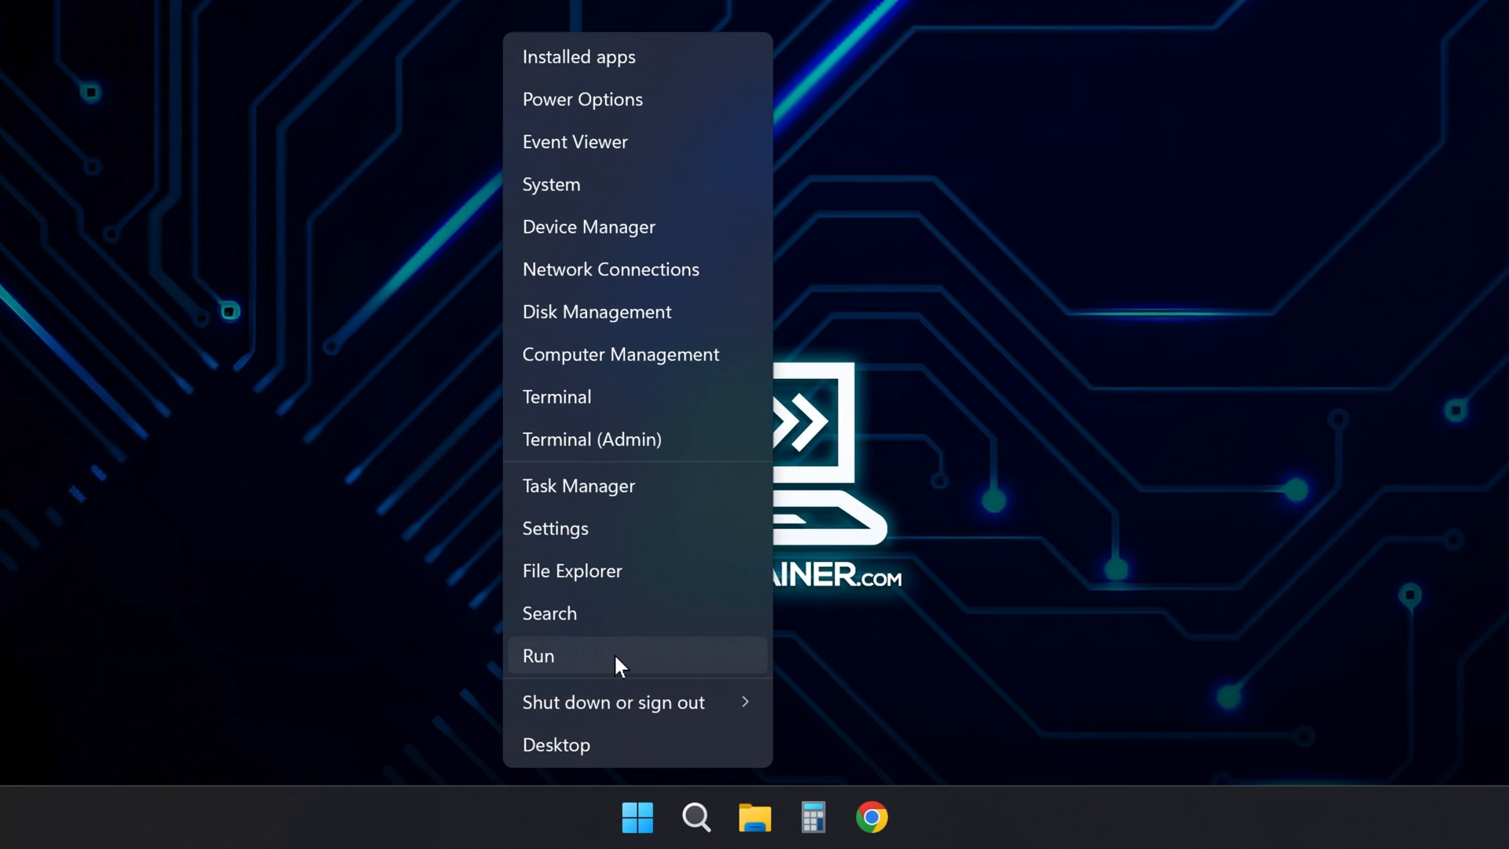
click(538, 655)
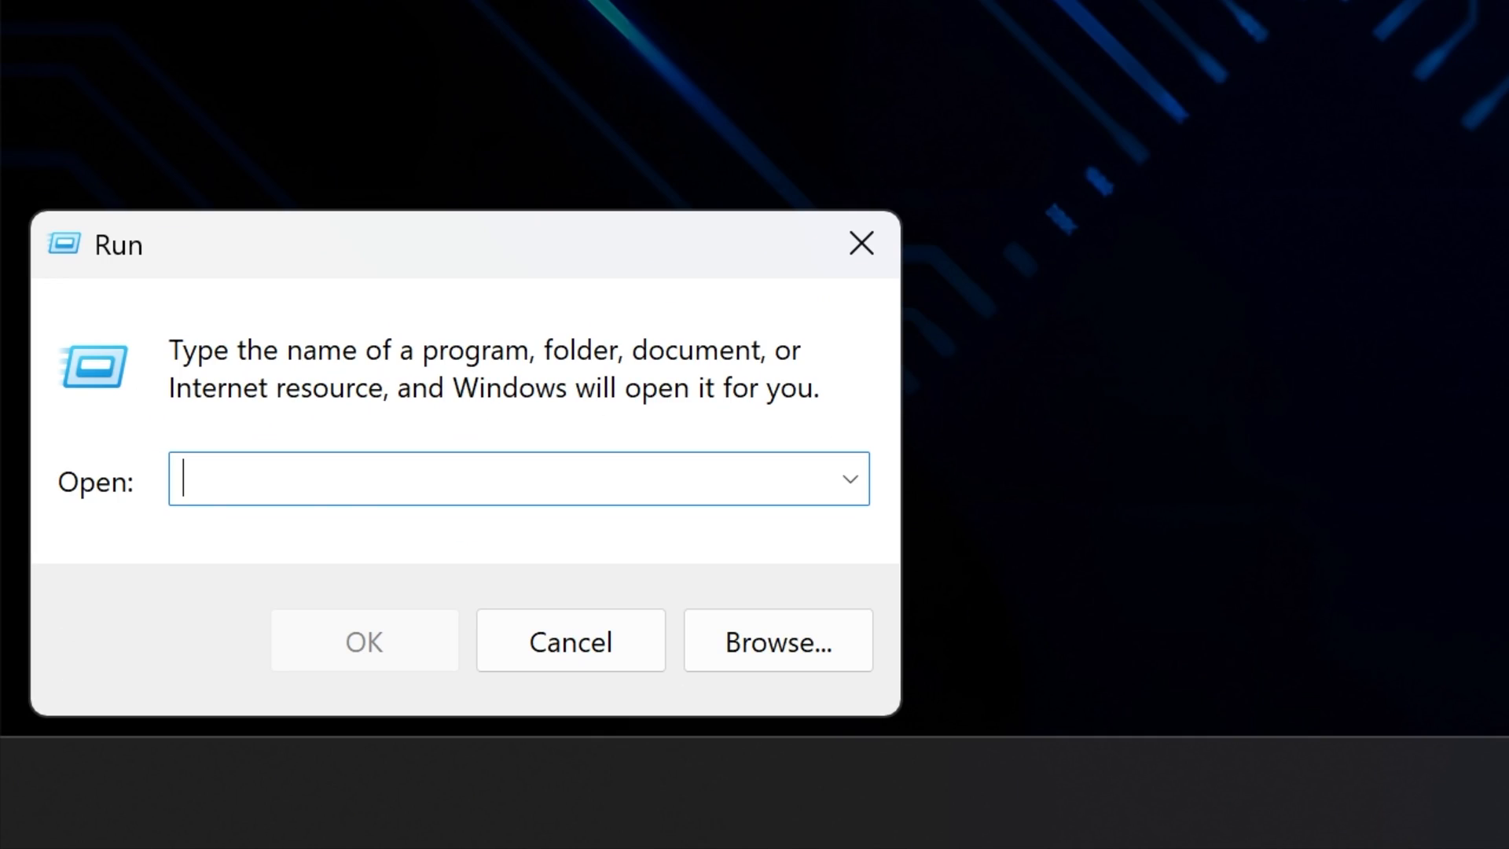
text(cleanmgr)
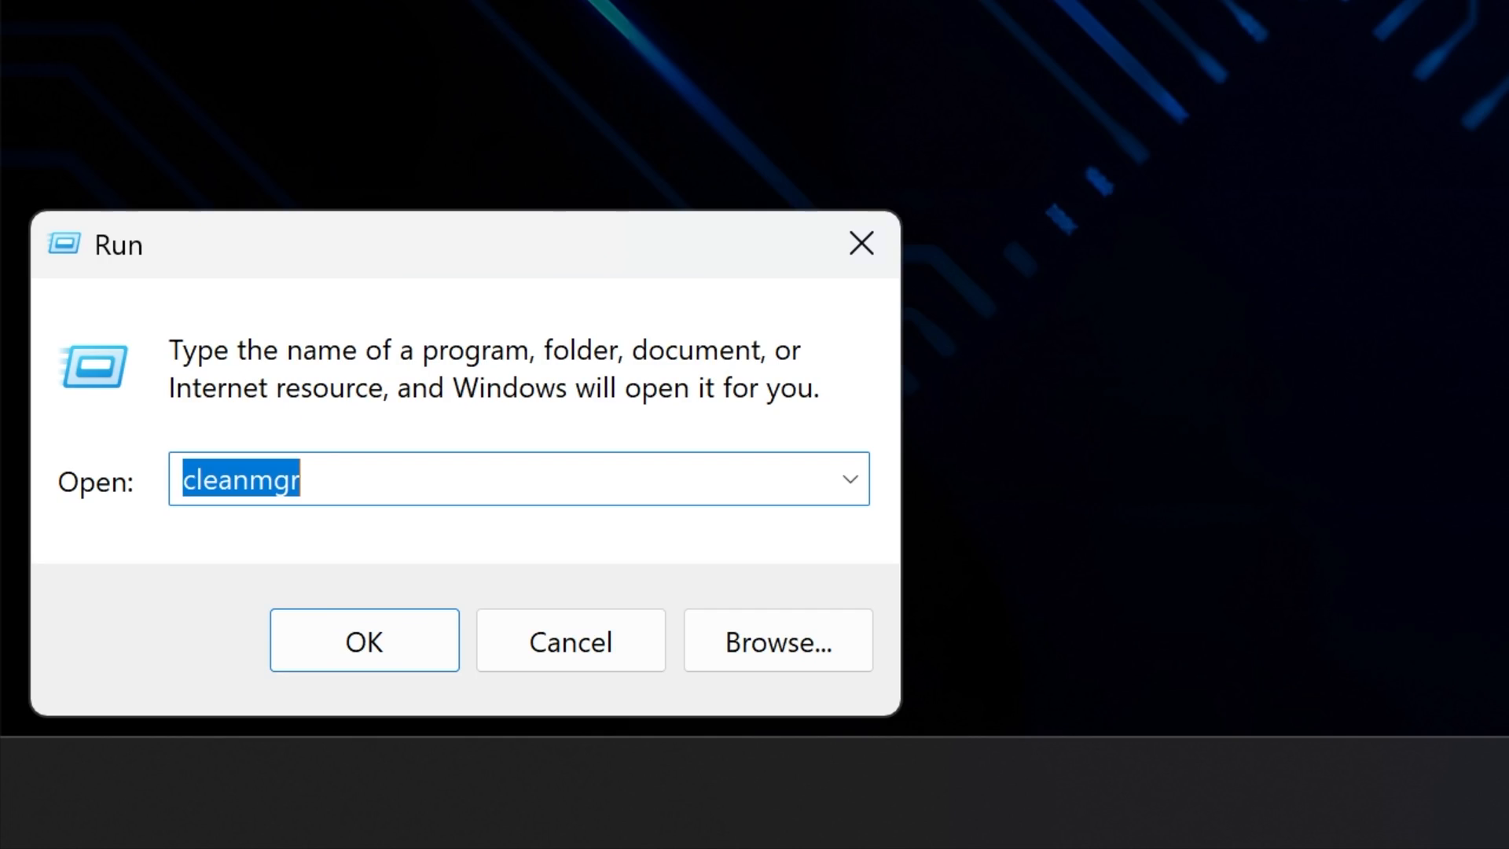
click(363, 640)
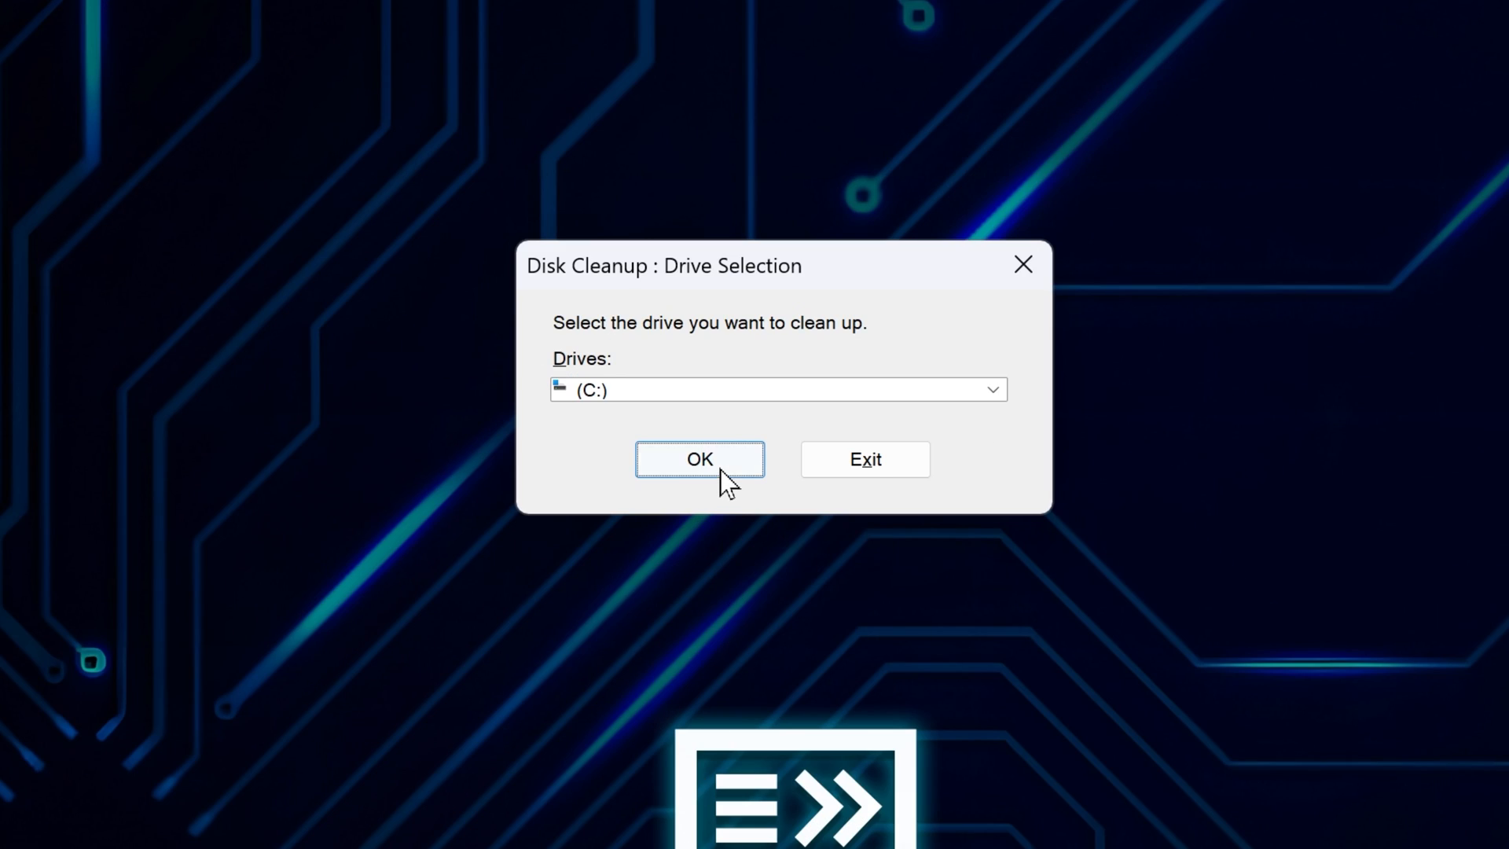
click(697, 459)
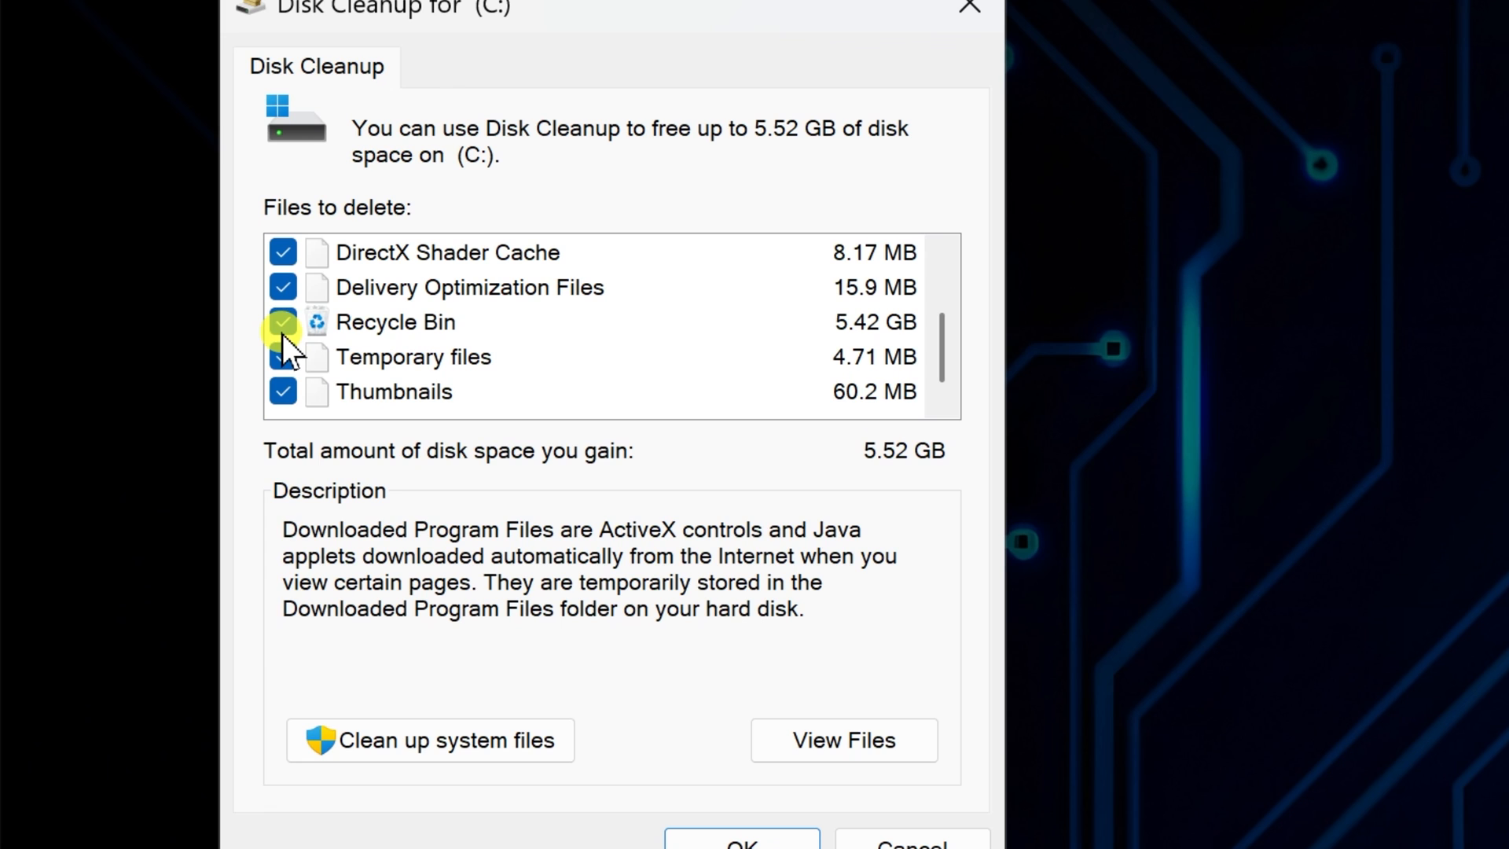
Step: Delete the selected files, about 5.52 GB including the Recycle Bin, confirming permanent deletion
click(740, 838)
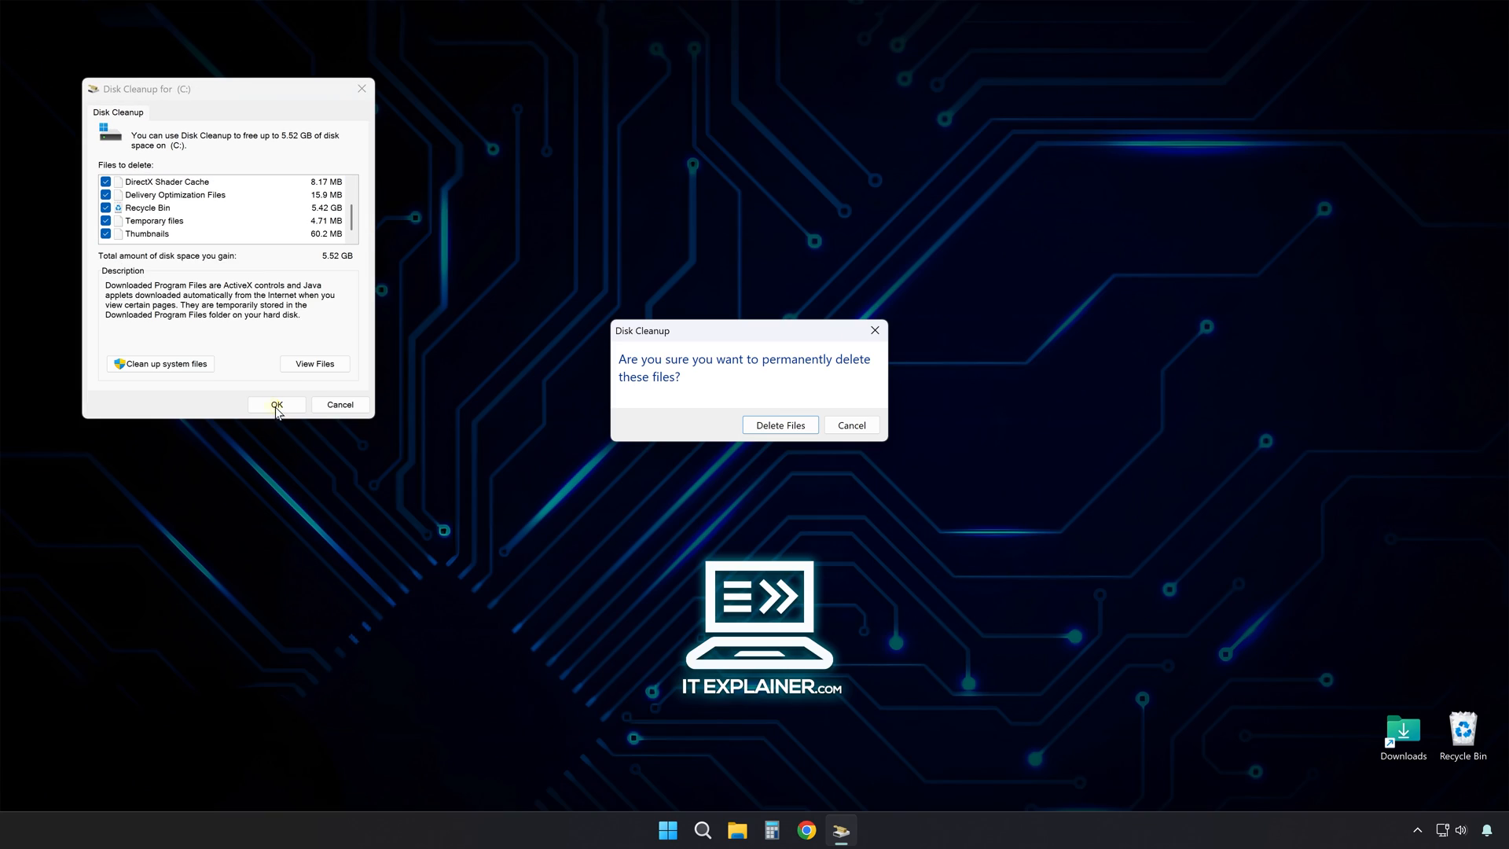
click(778, 425)
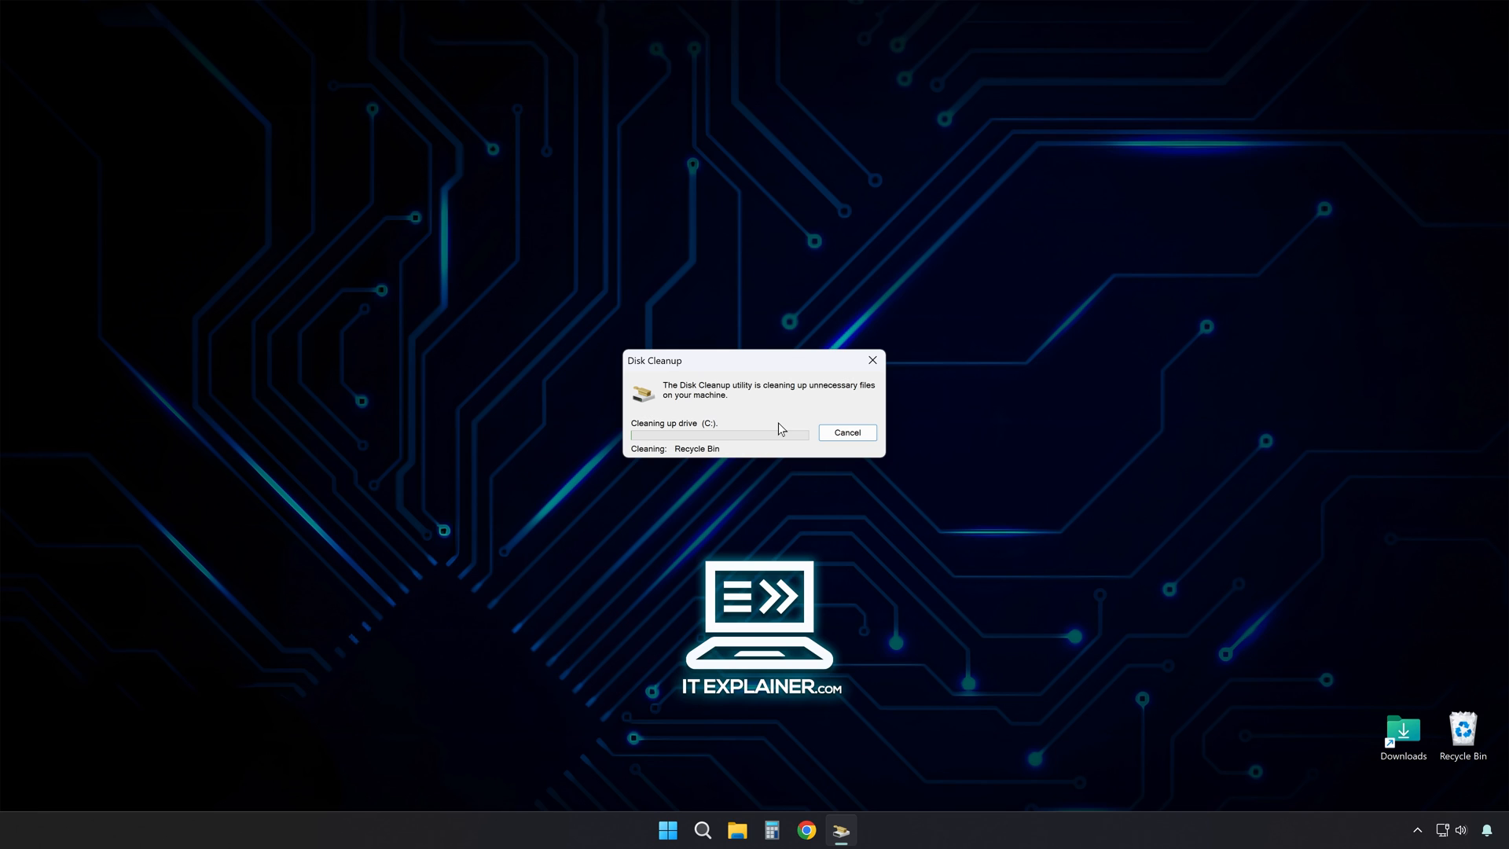
Step: Launch Task Manager and review the Startup apps list, seven enabled and the rest disabled
right_click(667, 829)
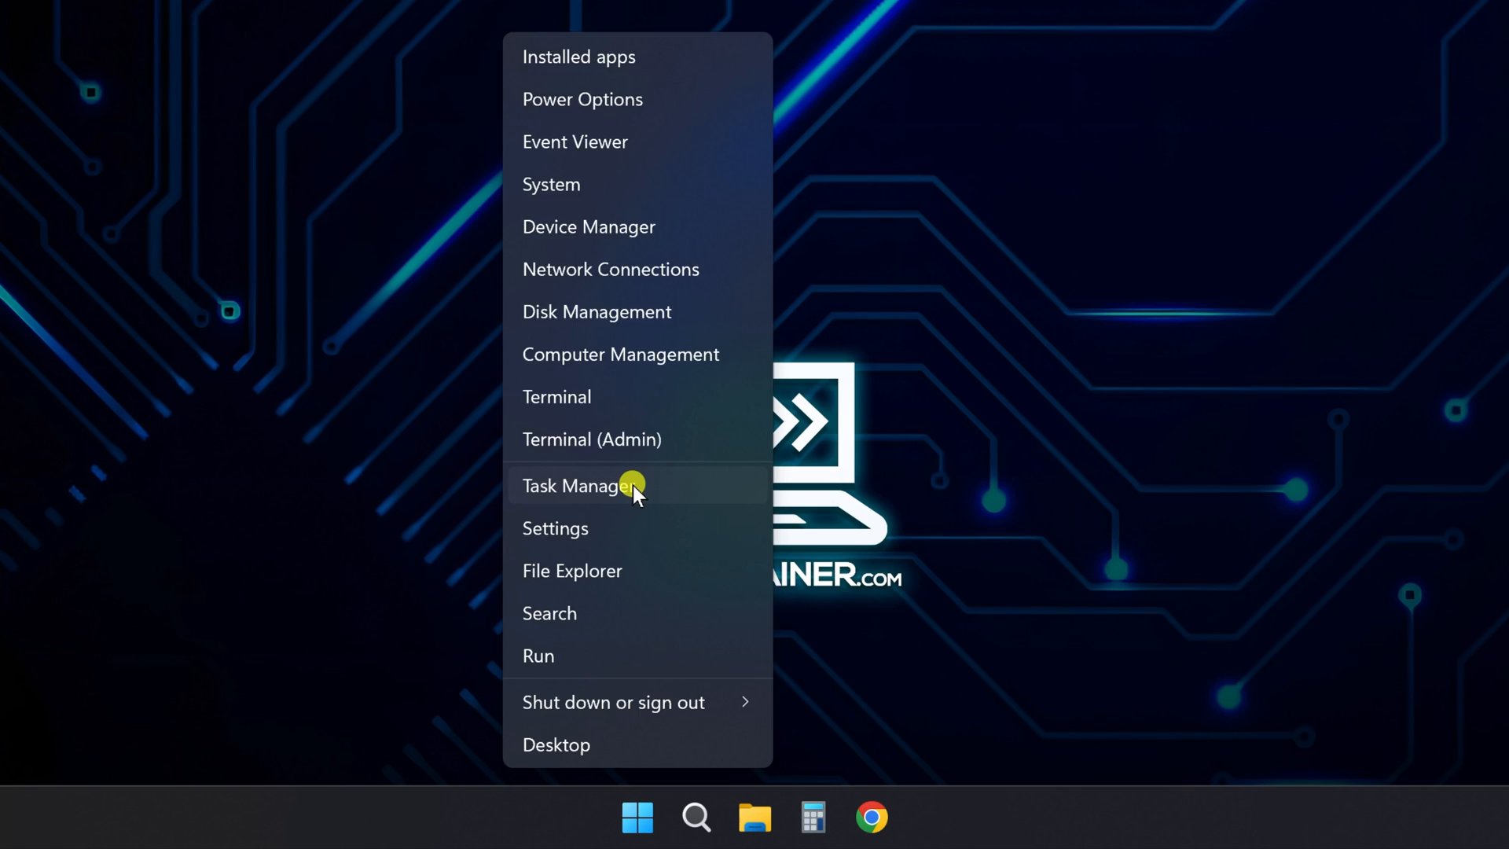
click(580, 486)
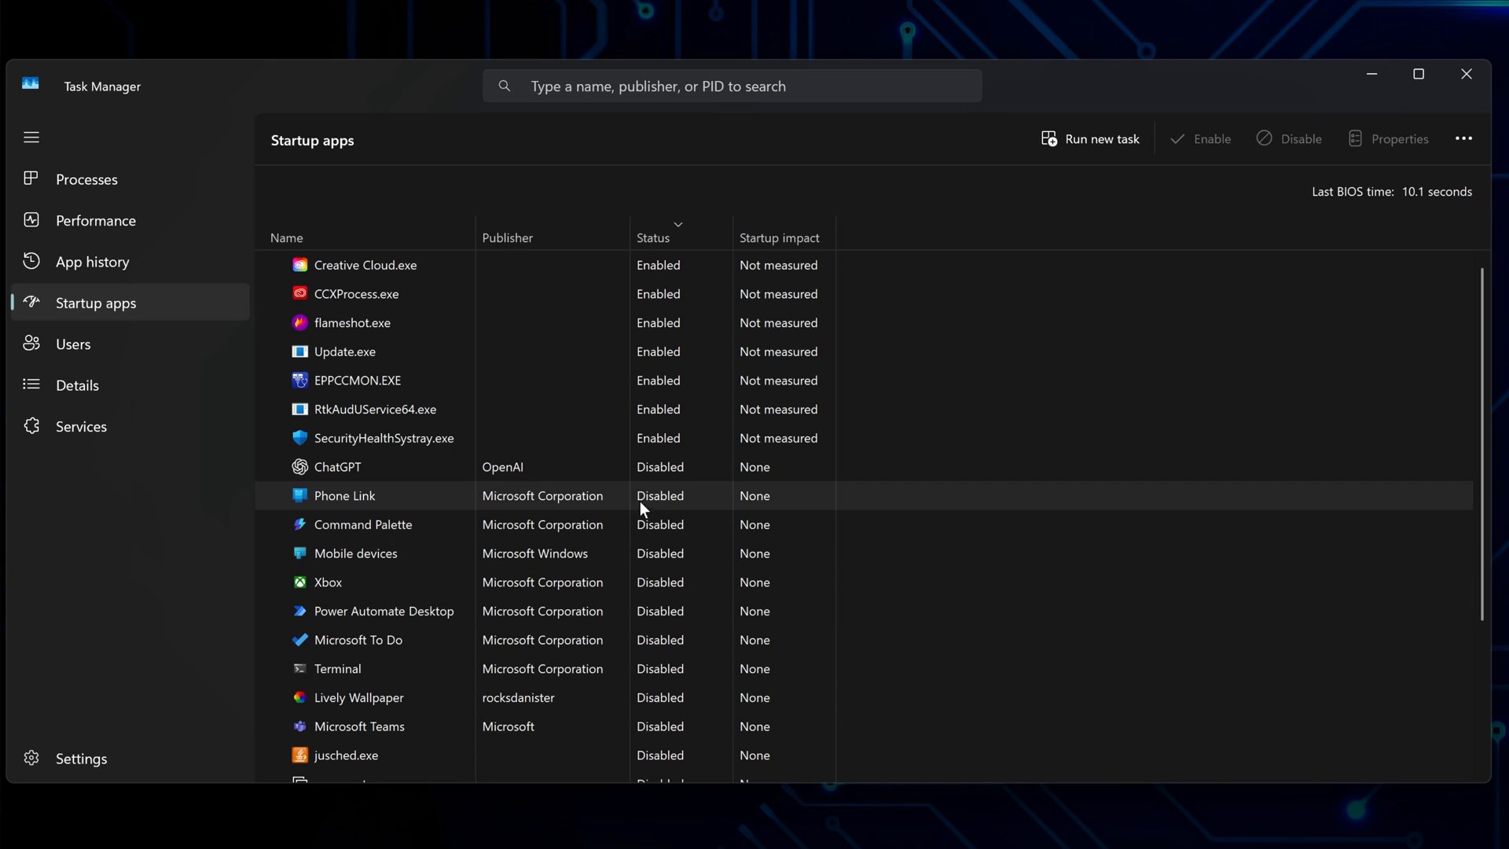
click(383, 439)
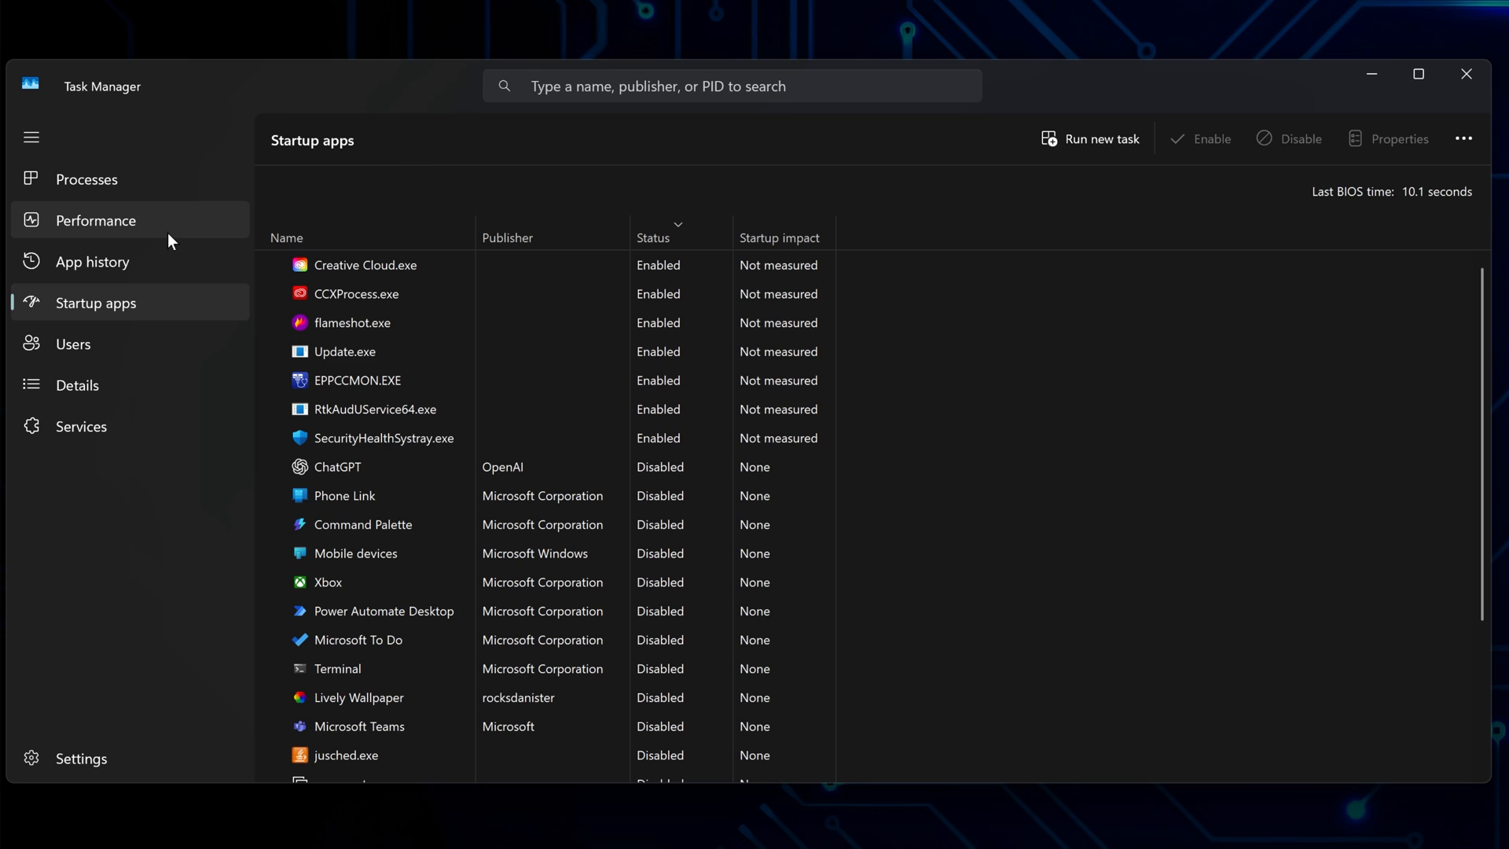
click(96, 220)
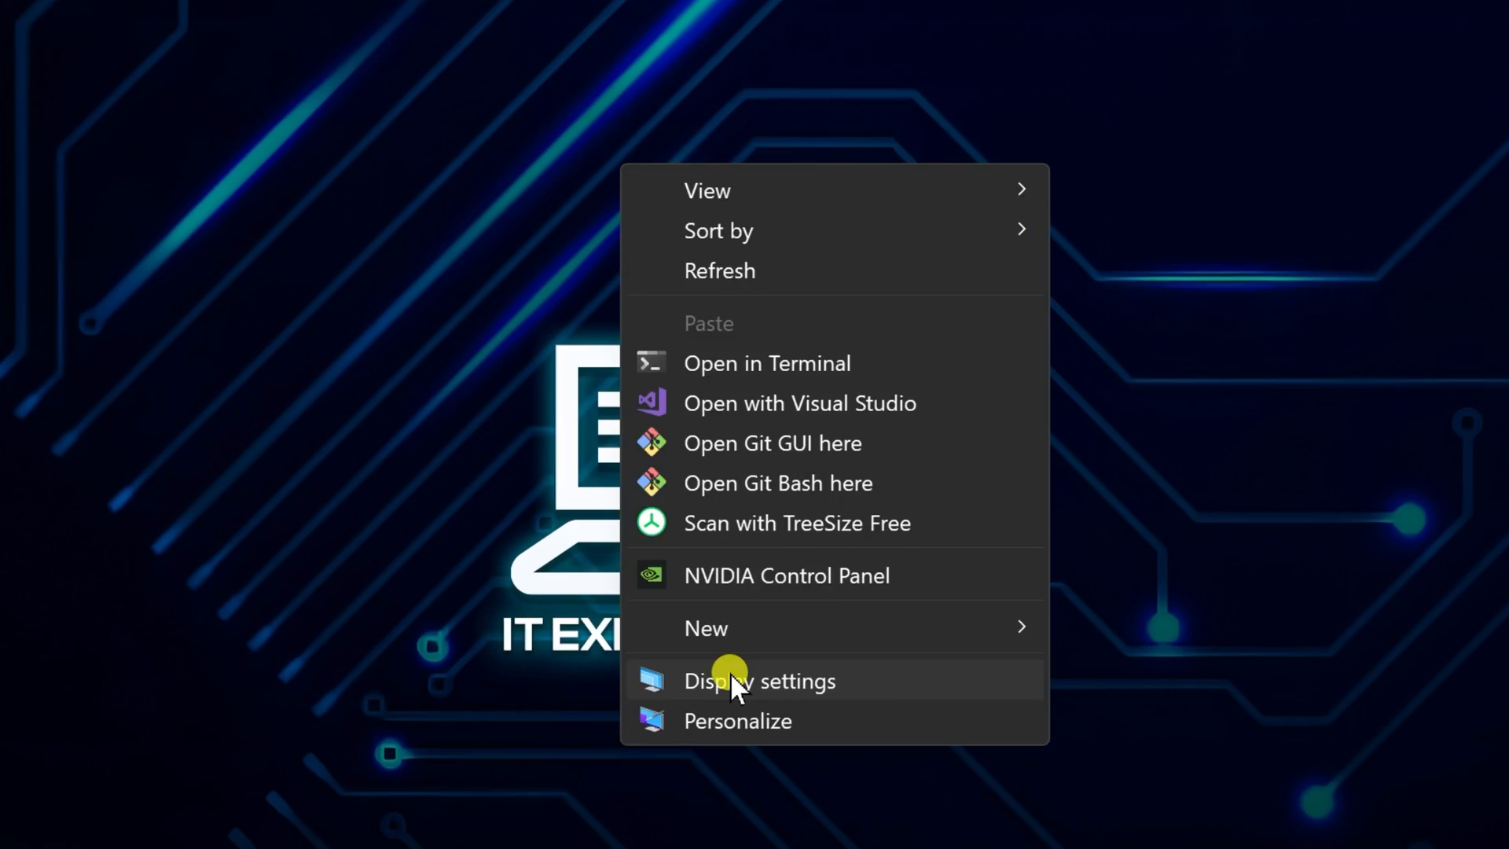
Step: Reach Display settings from the desktop and scroll to the Advanced display entry
click(759, 681)
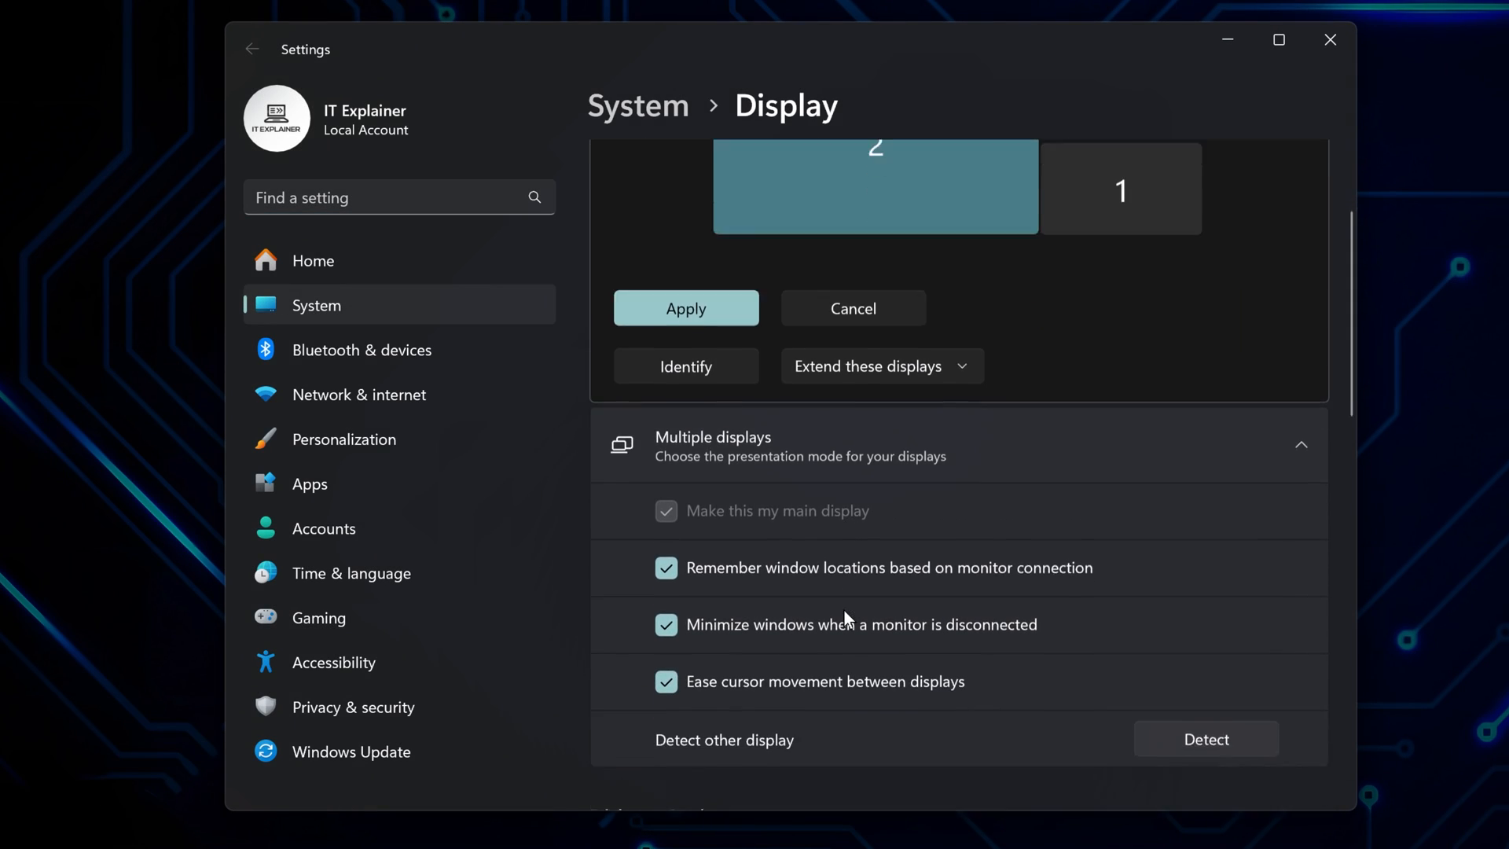
scroll(up, 3)
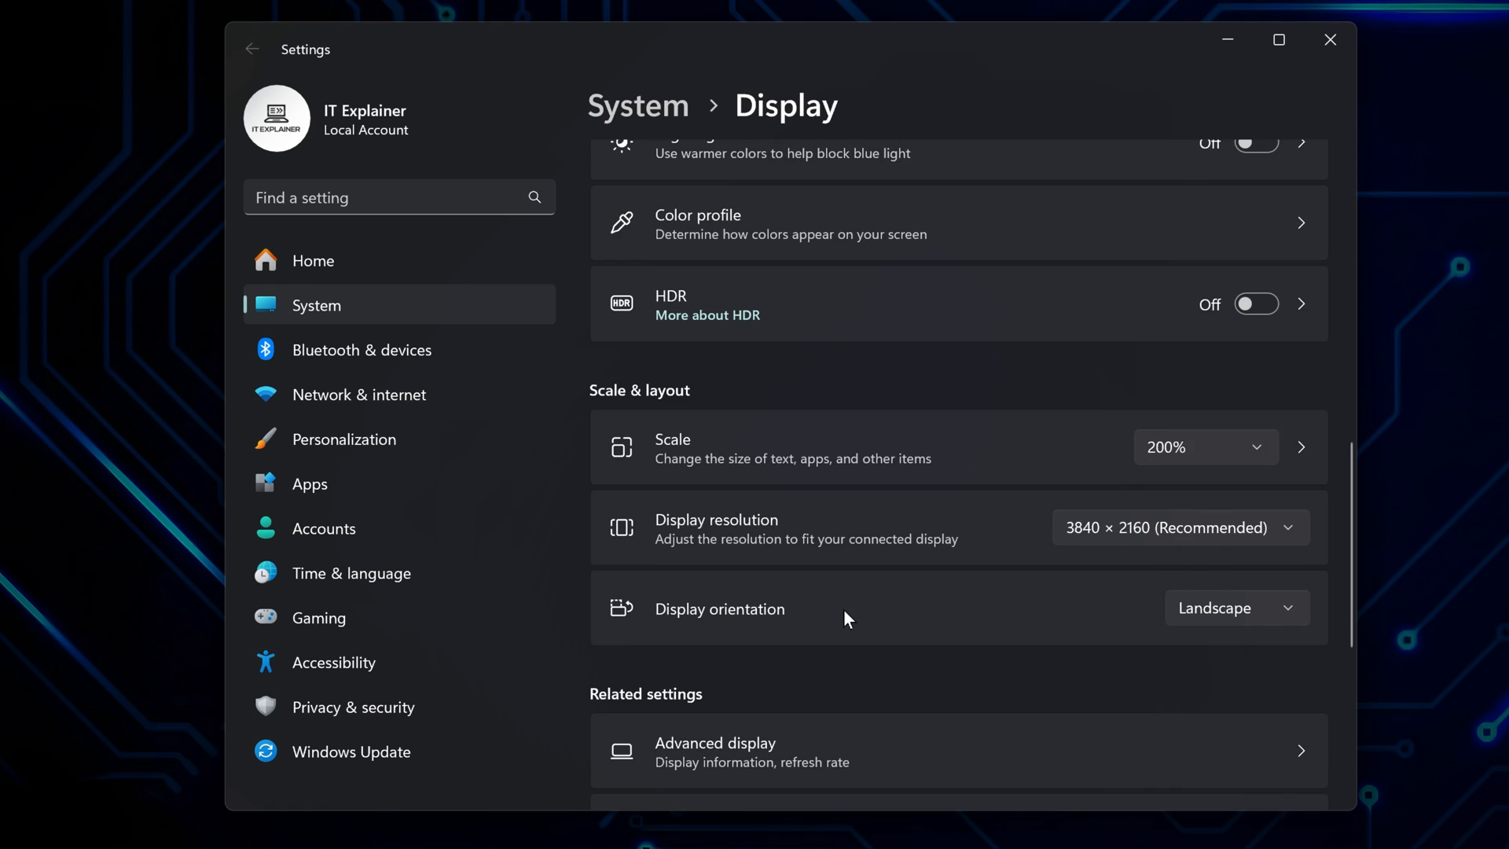
scroll(down, 3)
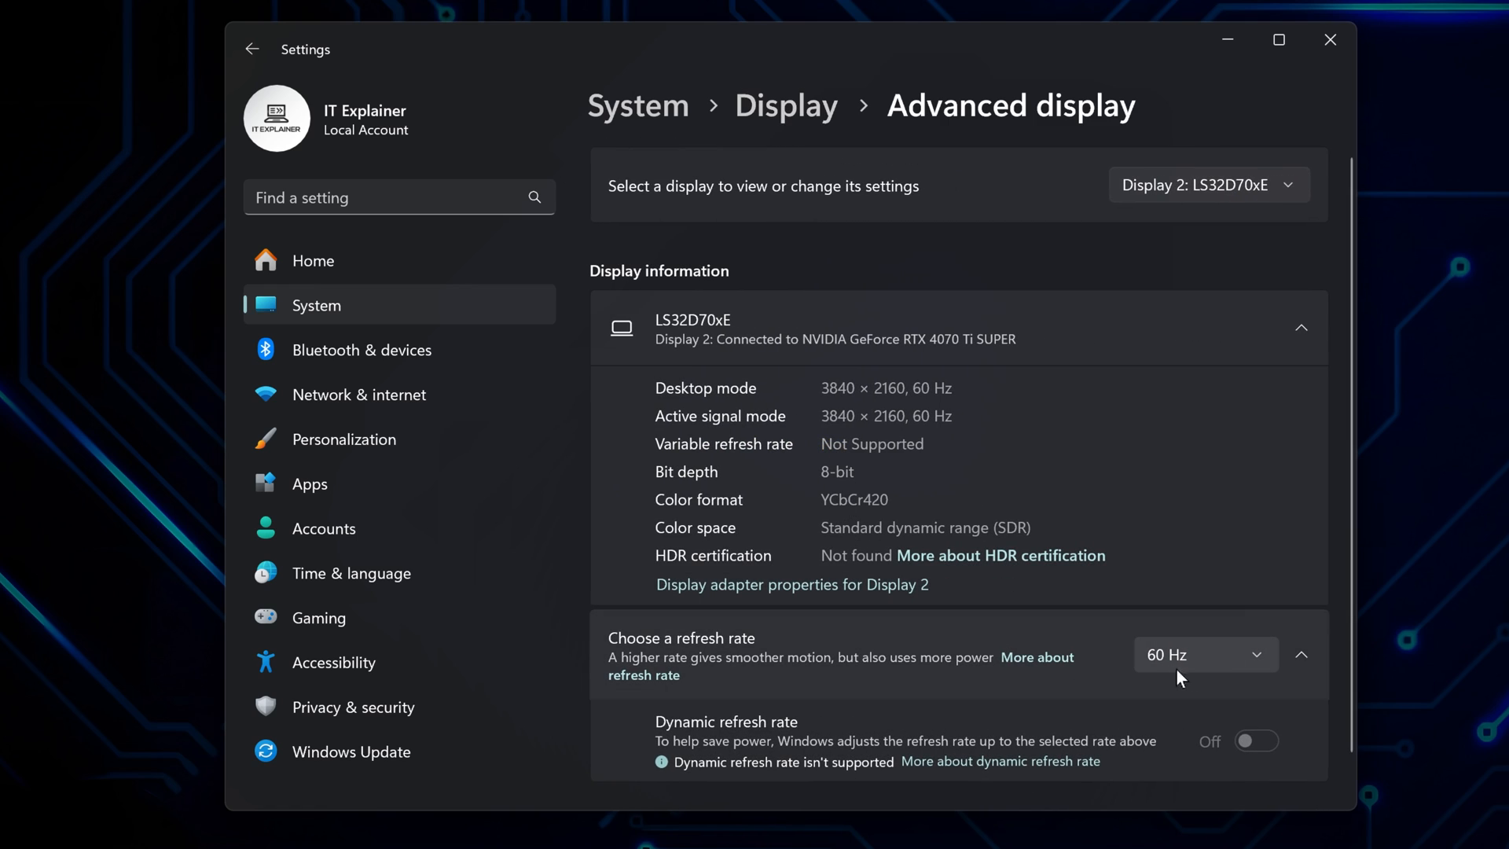
mouse_move(1235, 674)
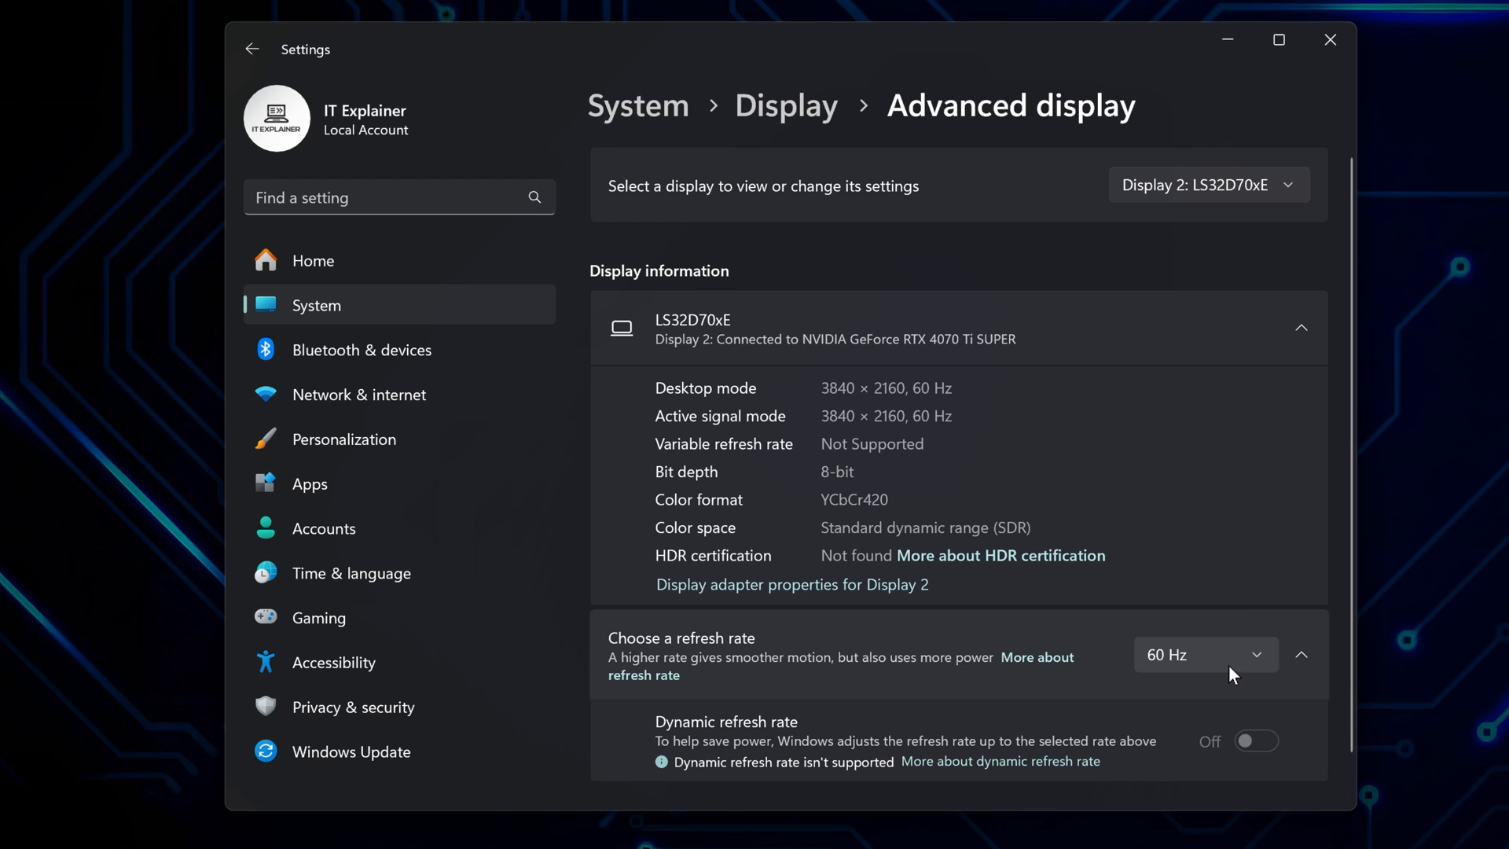